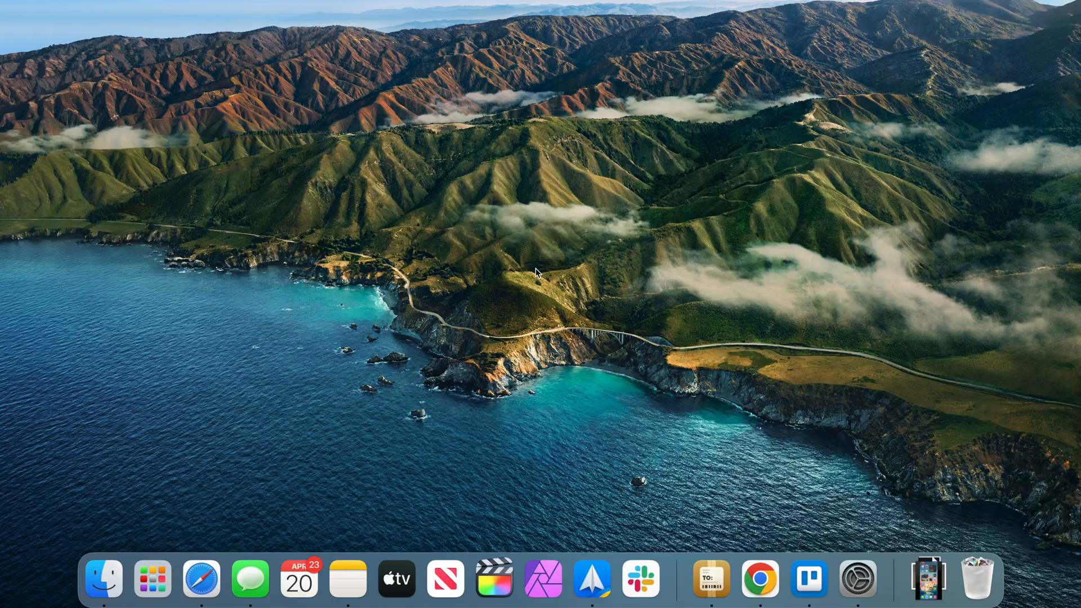
Launch the Screenshot app by searching 'screenshot' in Spotlight
left_click(151, 578)
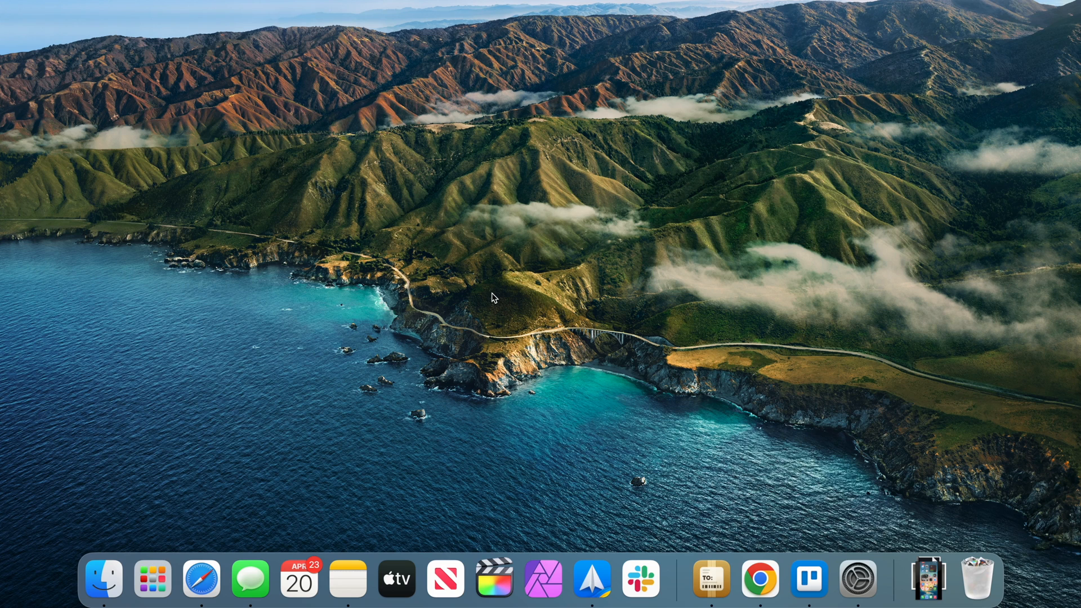
type("screenshot")
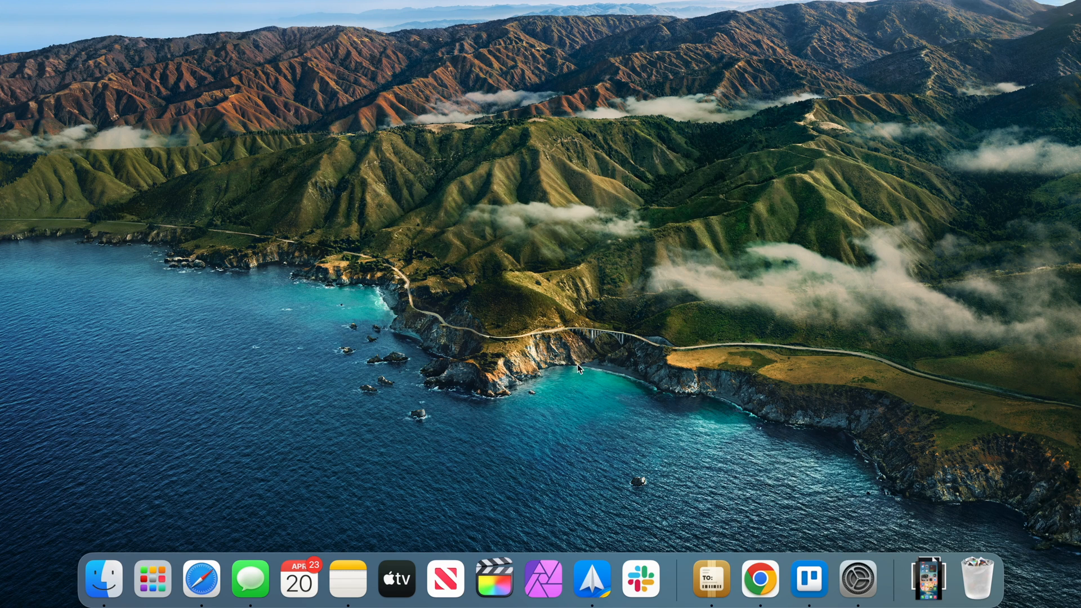
key("cmd+space")
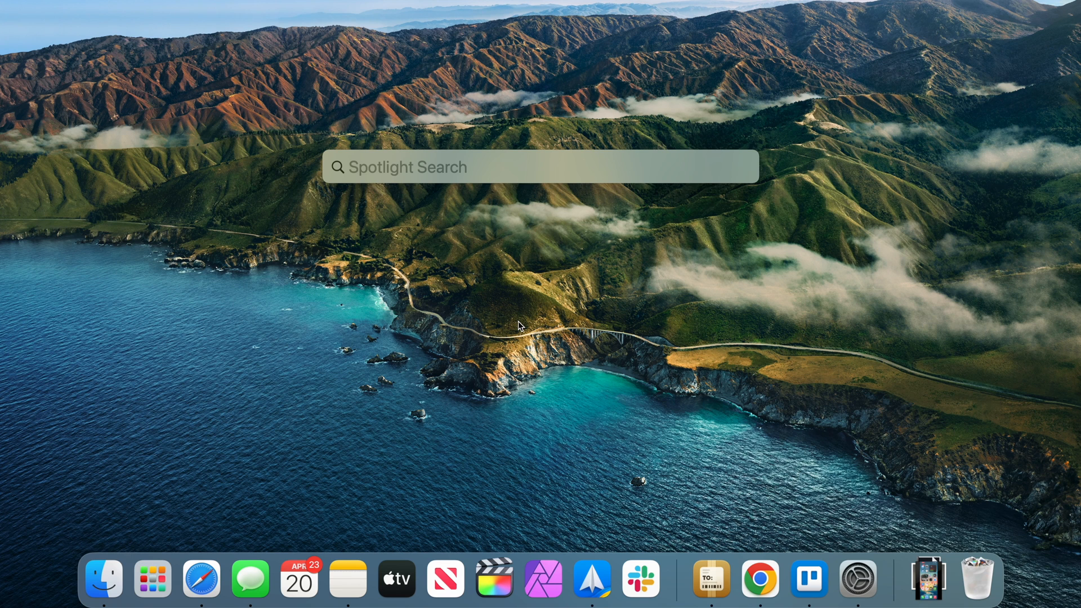
type("screenshot")
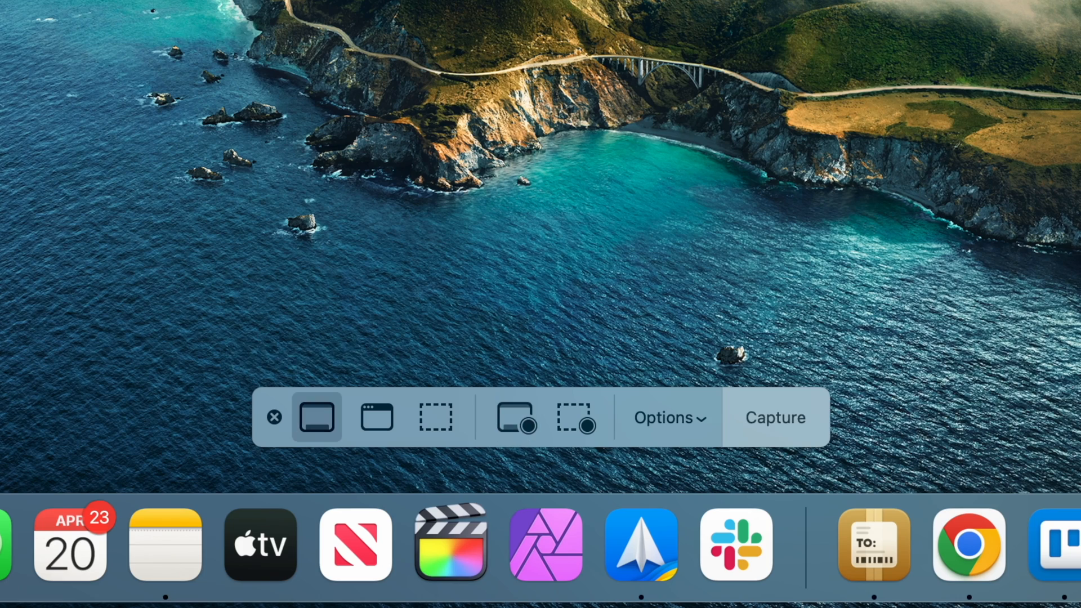
mouse_move(316, 417)
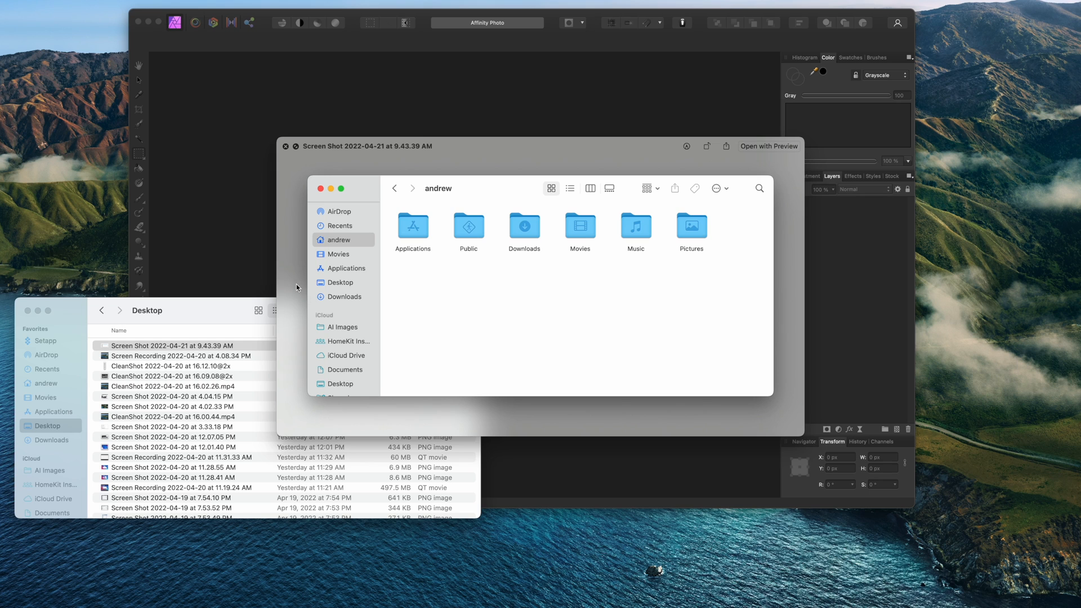
Cycle through Capture Window, Selected Portion and Entire Screen, ending on Record Selected Portion, with options shown
left_click_drag(172, 345, 324, 240)
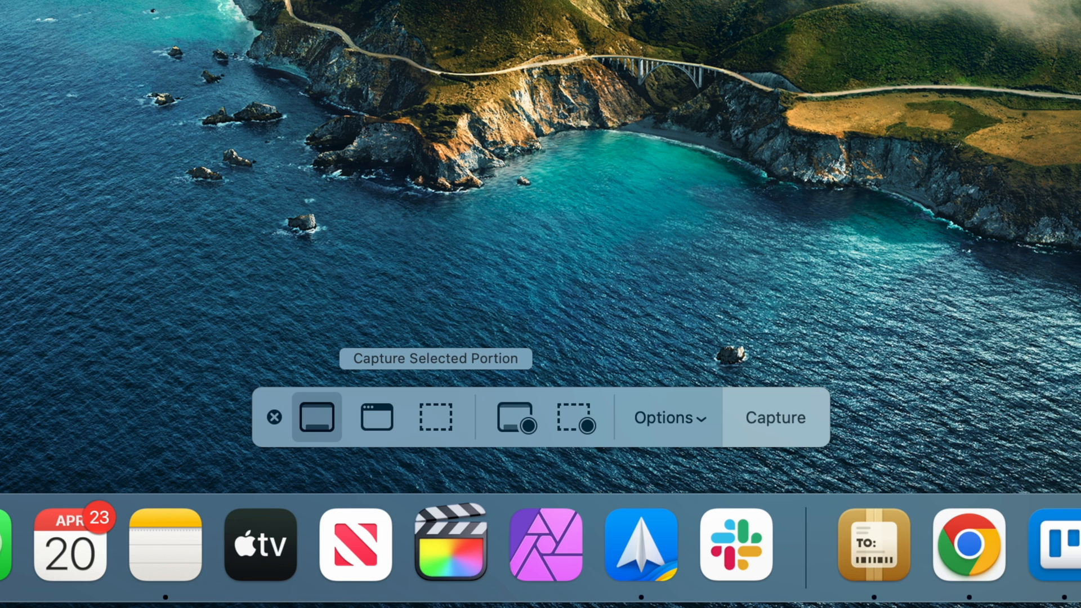
left_click(377, 417)
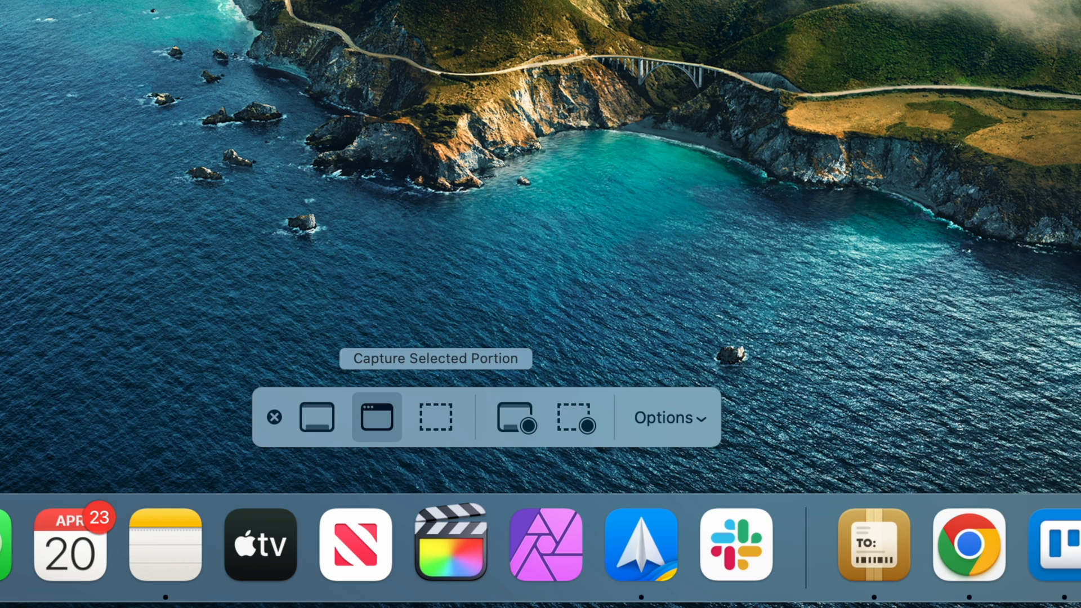
left_click(436, 418)
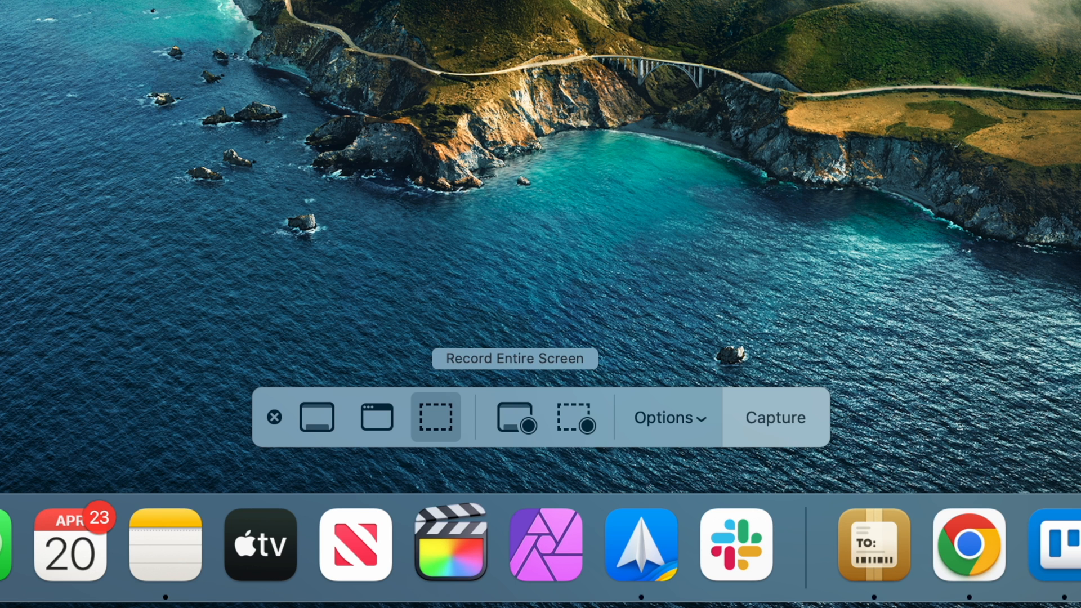
left_click(513, 417)
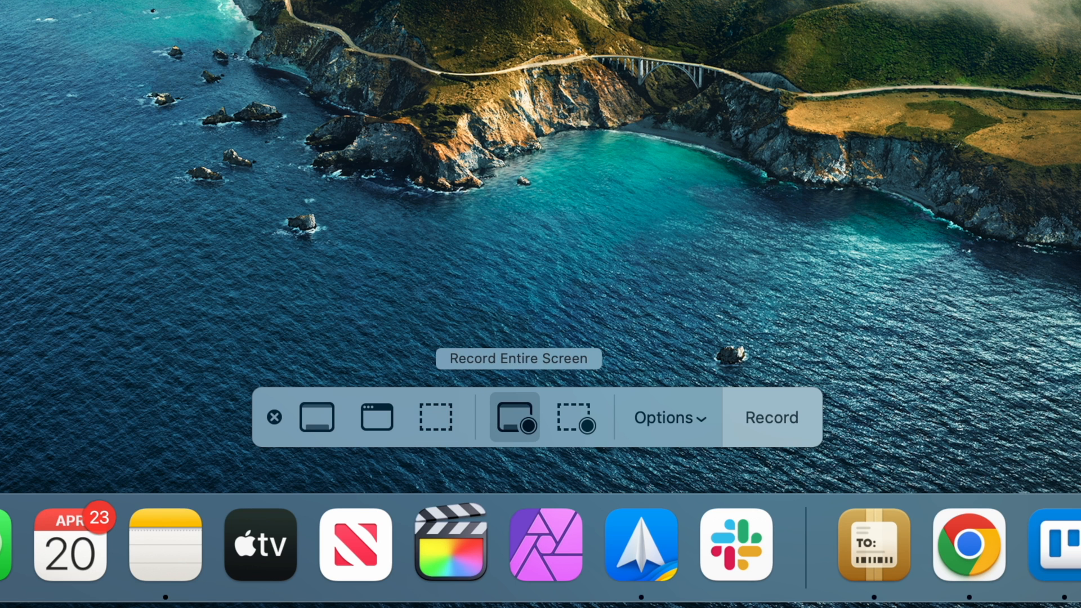
mouse_move(577, 417)
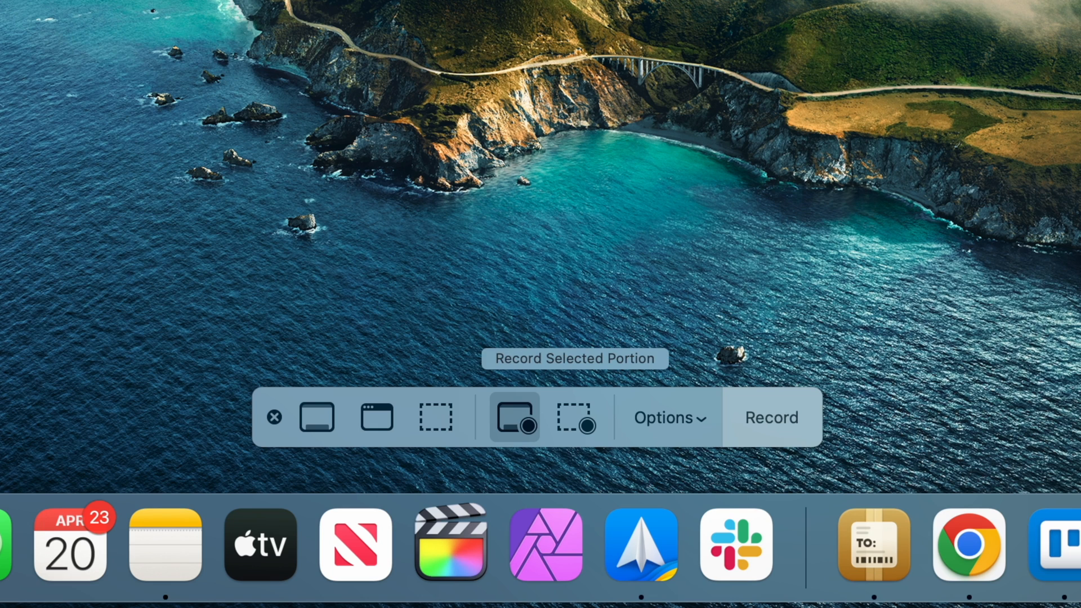
left_click(576, 417)
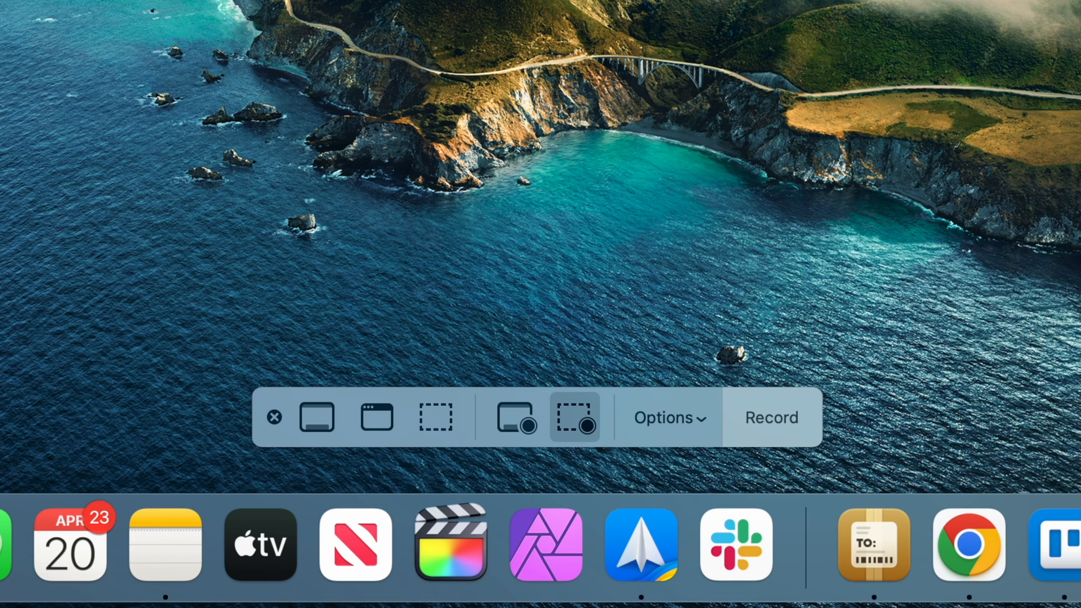
left_click(663, 417)
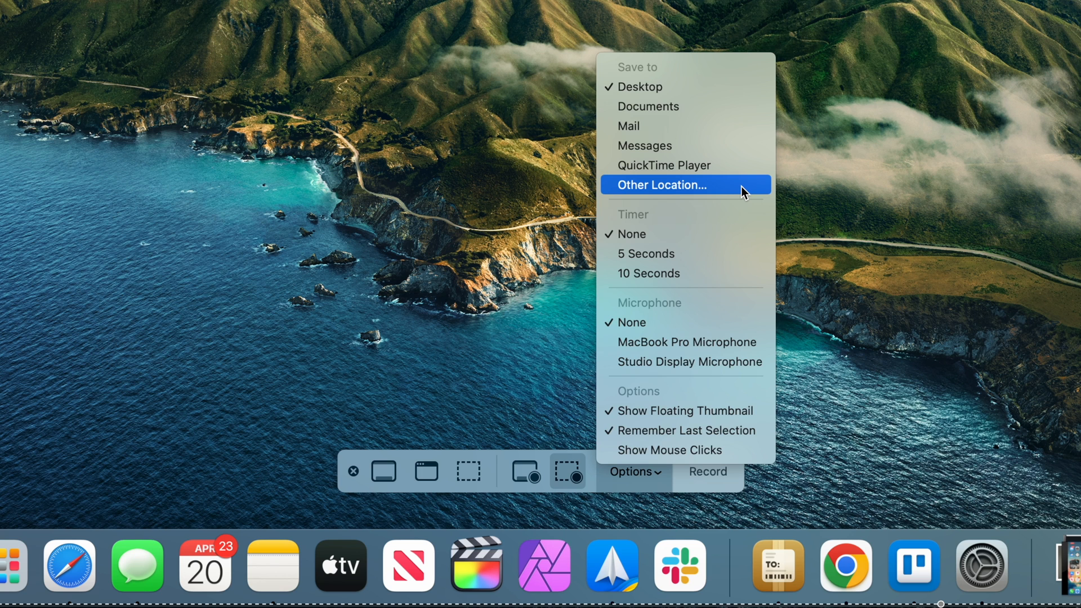
mouse_move(743, 200)
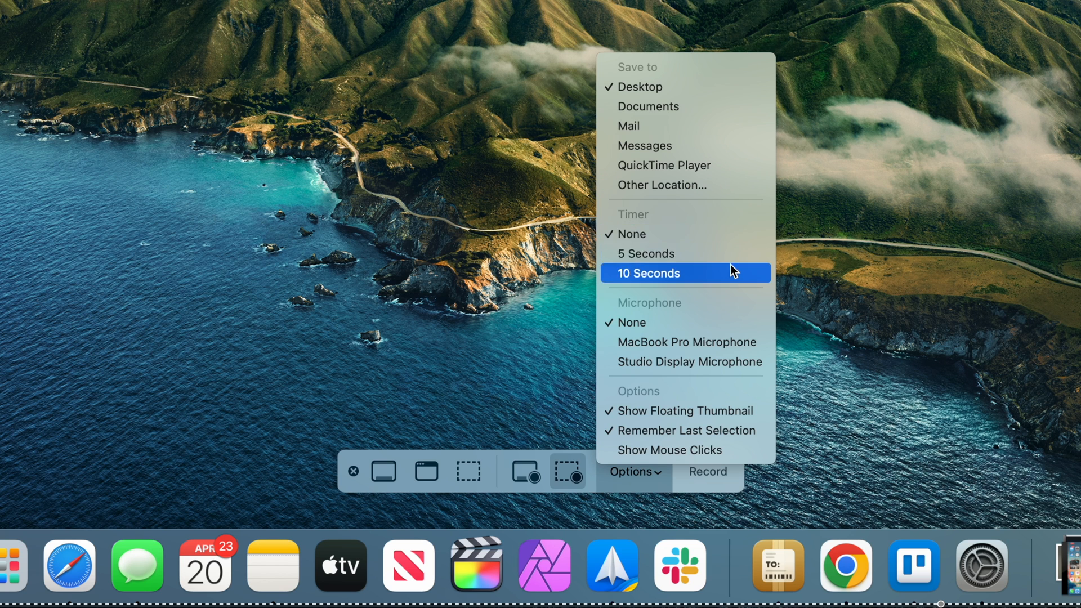
mouse_move(733, 274)
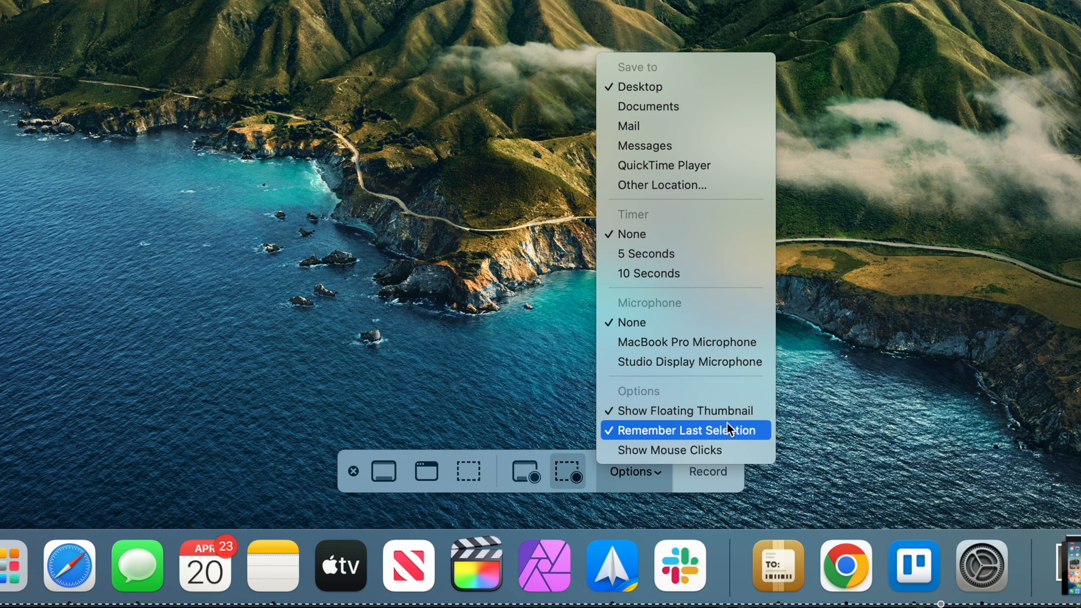
mouse_move(669, 449)
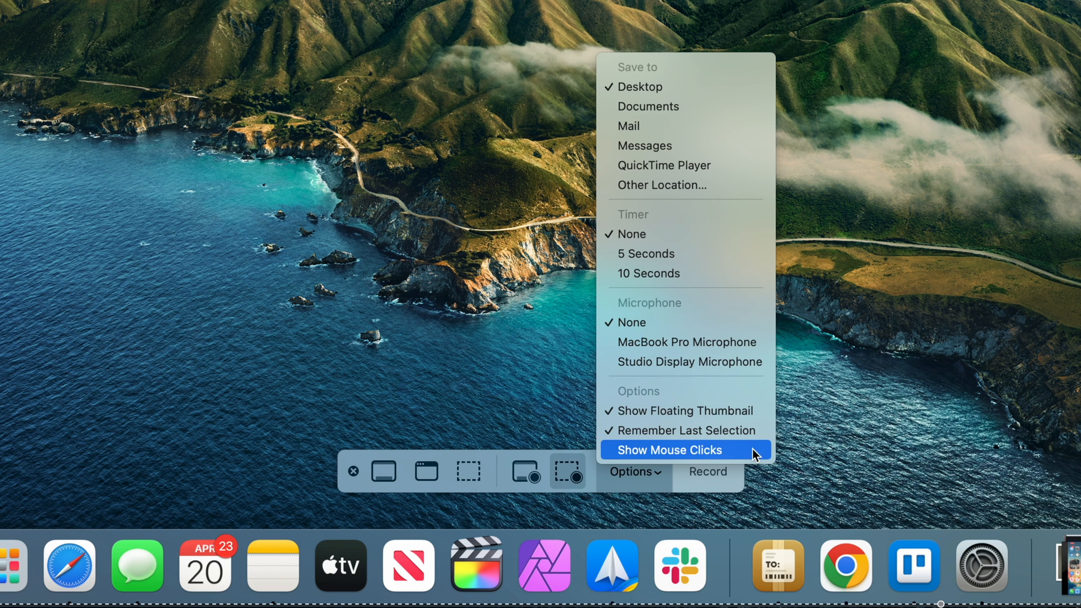
Close the capture options list and dismiss the Screenshot toolbar
left_click(668, 449)
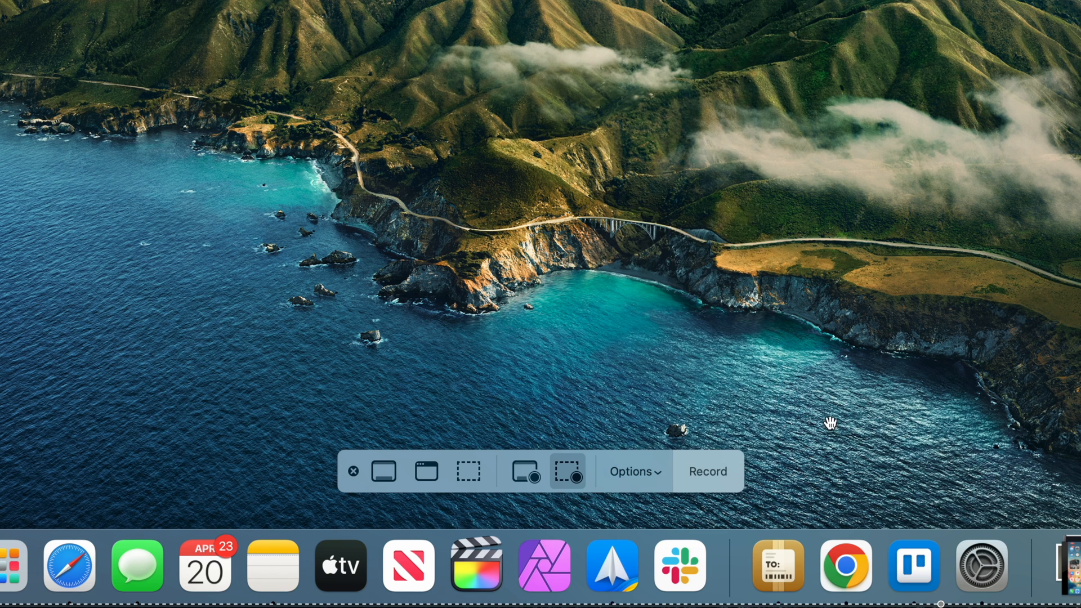
left_click(353, 470)
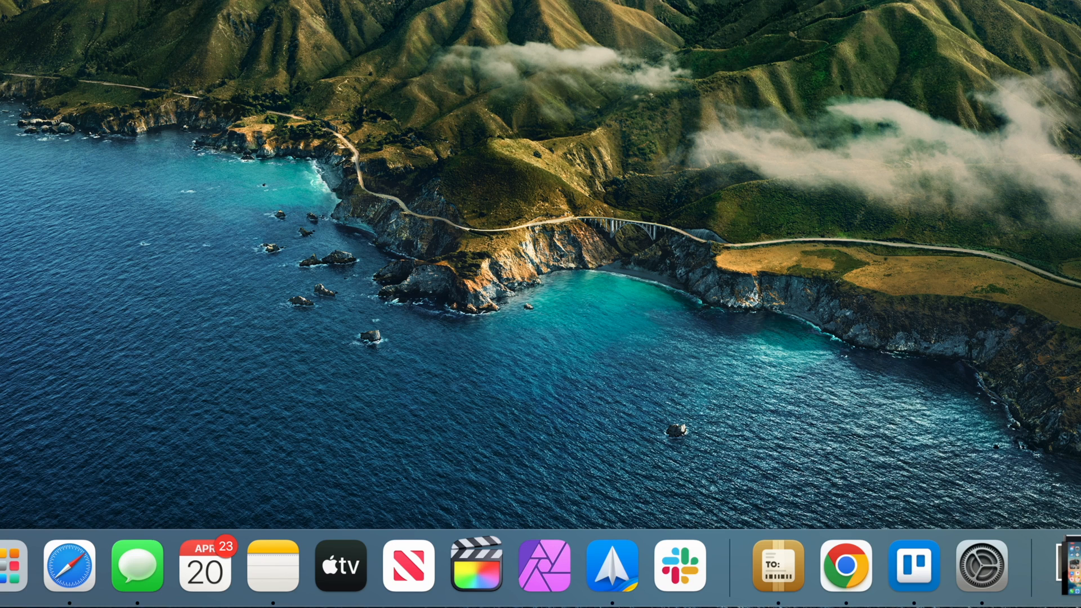
left_click(68, 566)
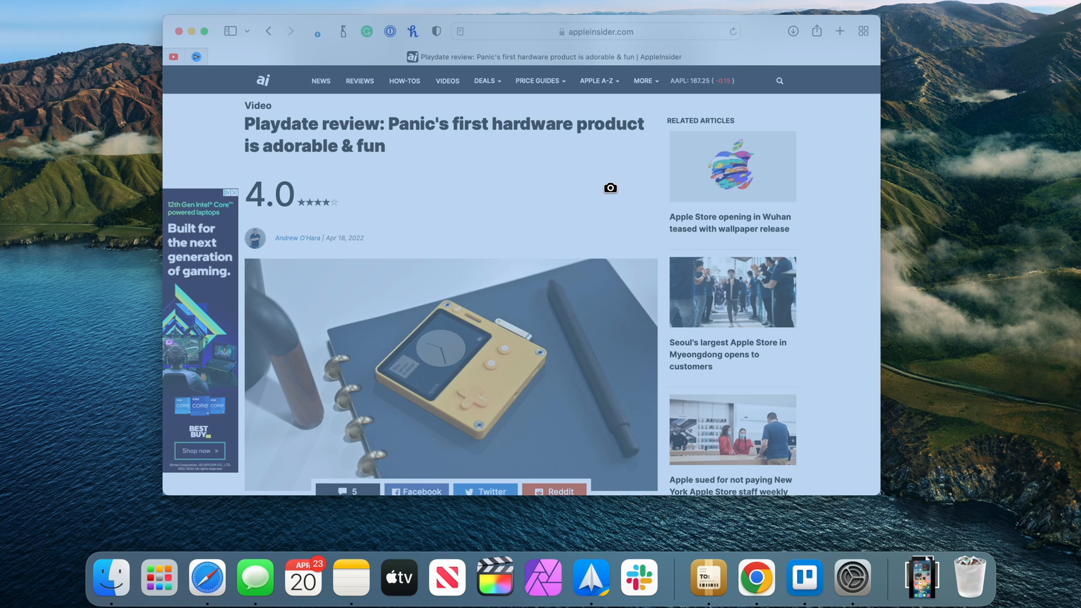
mouse_move(558, 204)
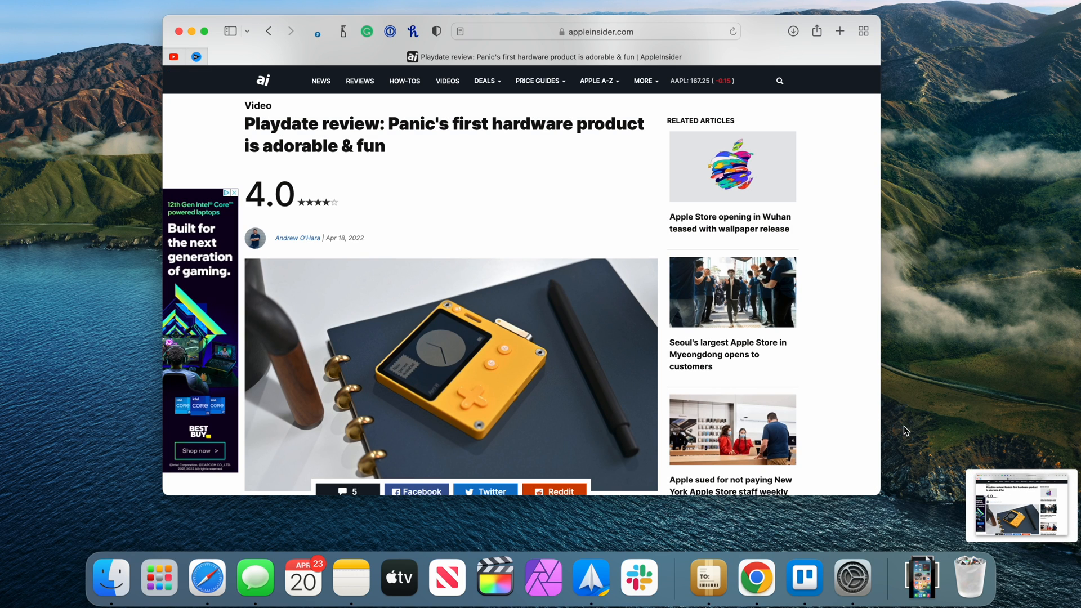
mouse_move(1026, 510)
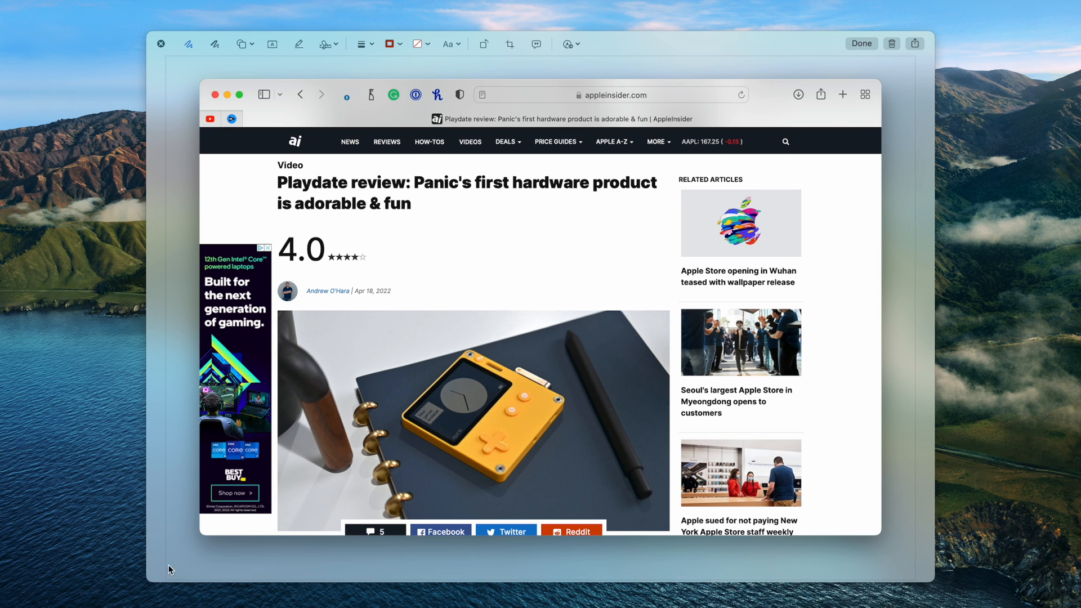
mouse_move(395, 381)
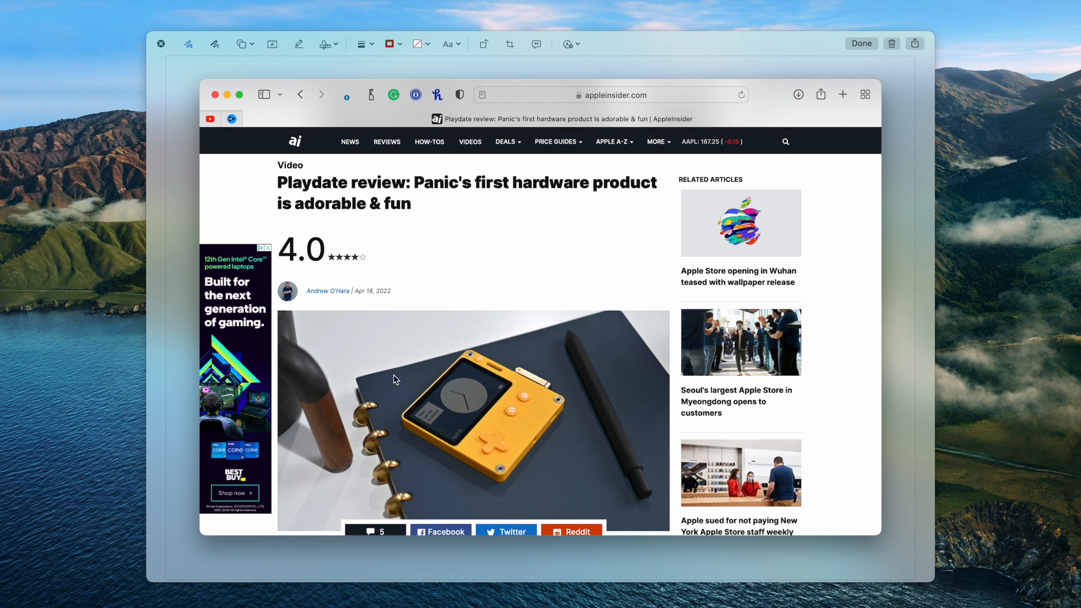
mouse_move(894, 56)
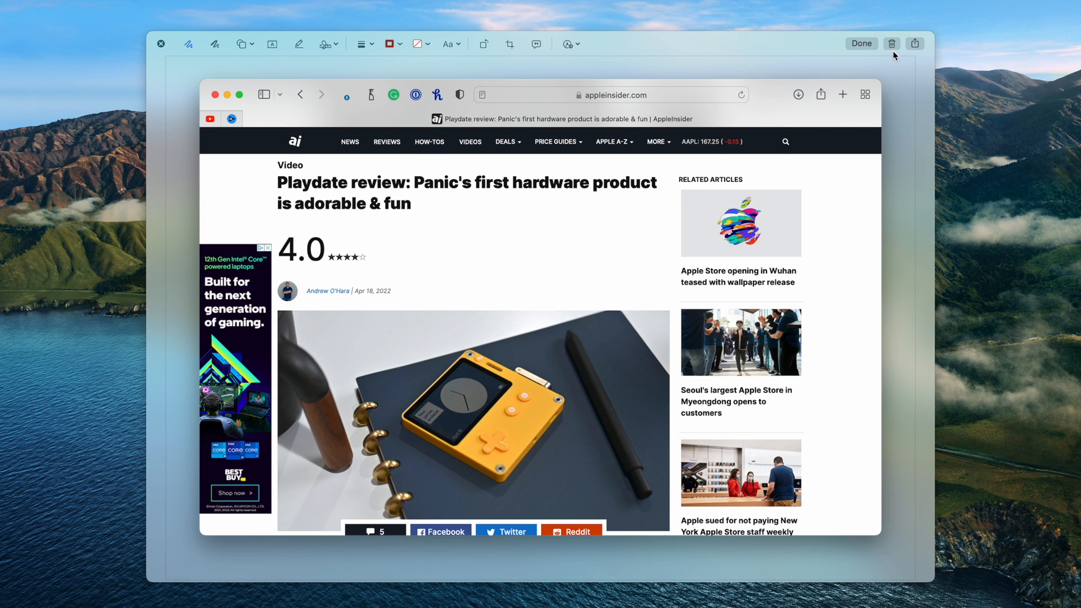
mouse_move(890, 58)
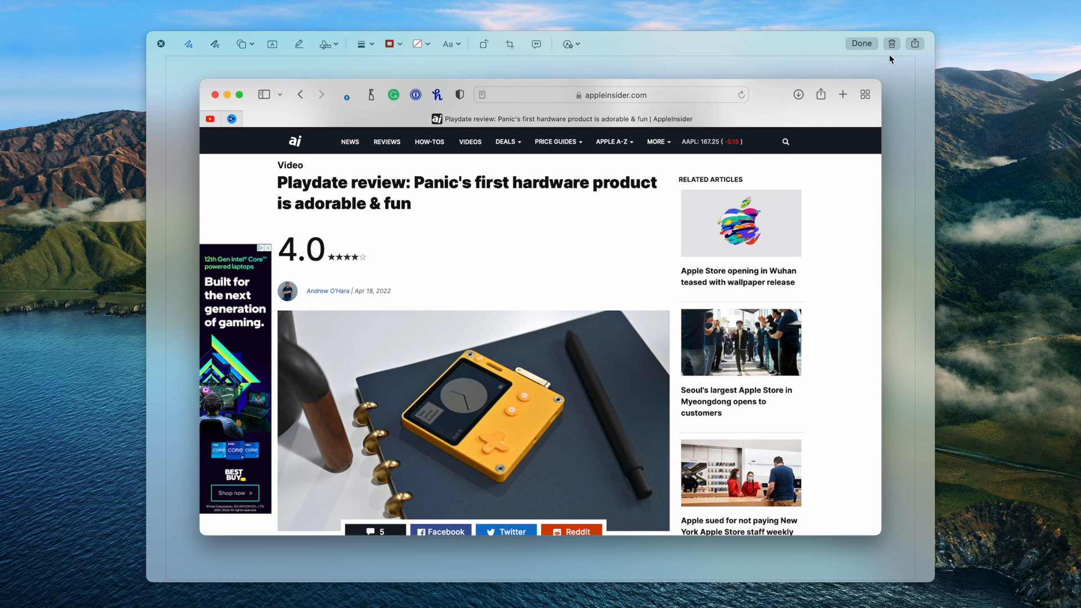
Draw a red freehand squiggle beside the 4.0 rating
left_click(915, 43)
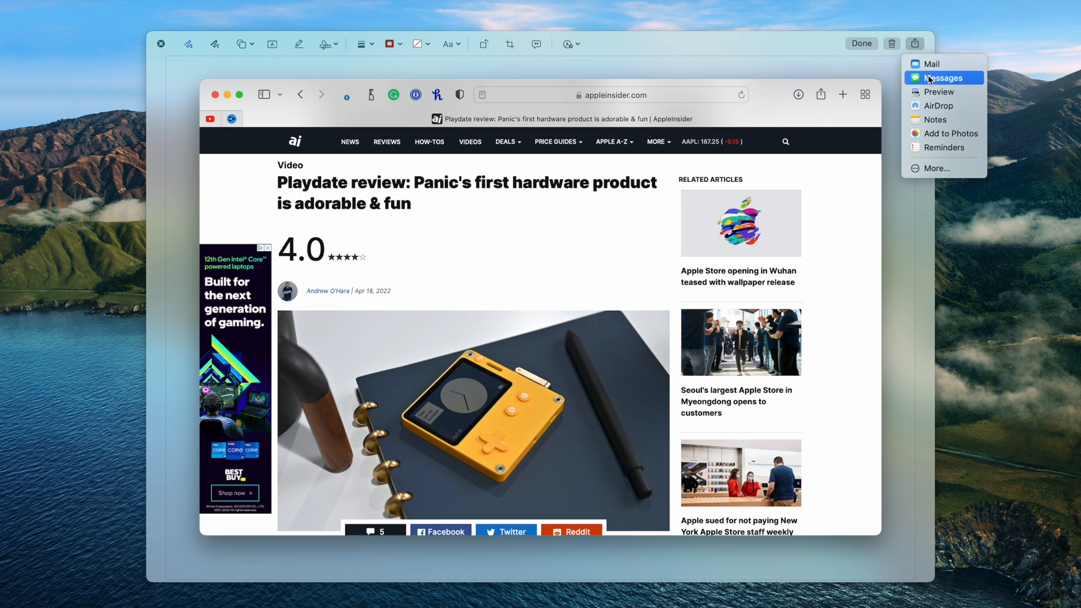
mouse_move(943, 147)
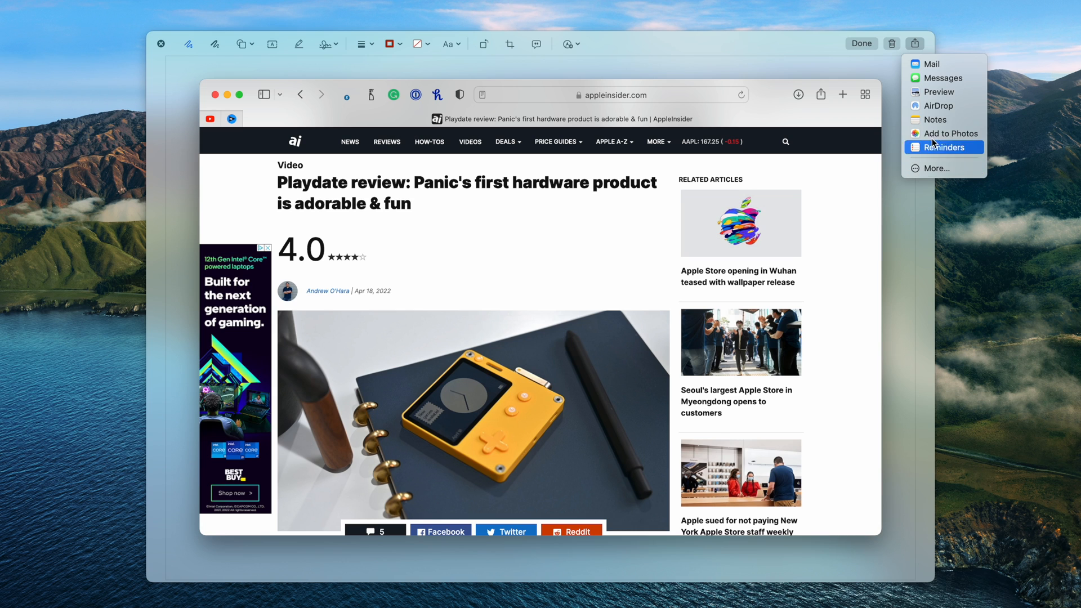
left_click(916, 44)
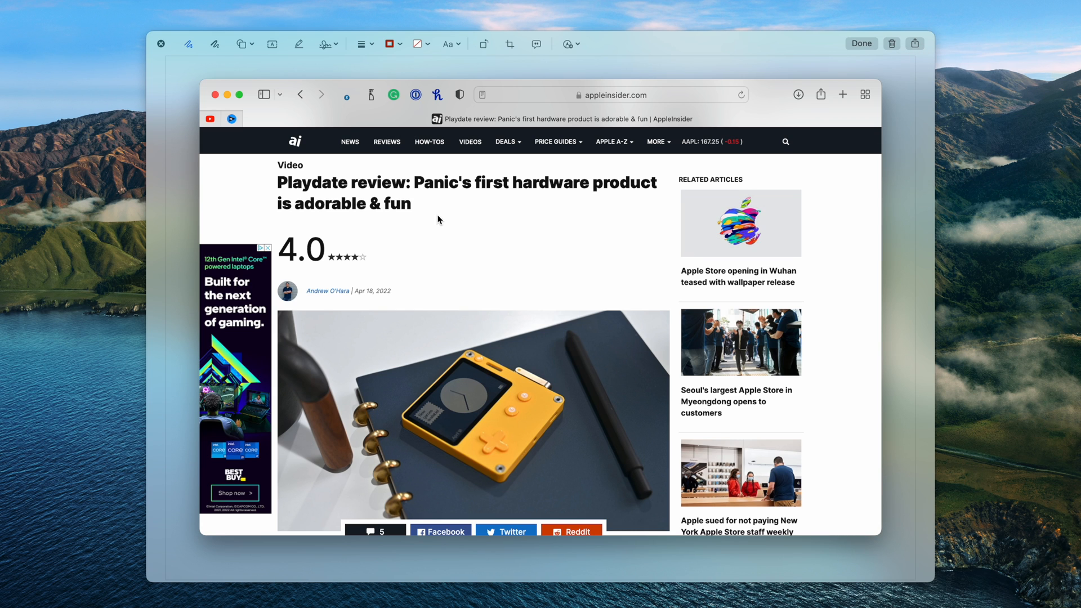
left_click(187, 43)
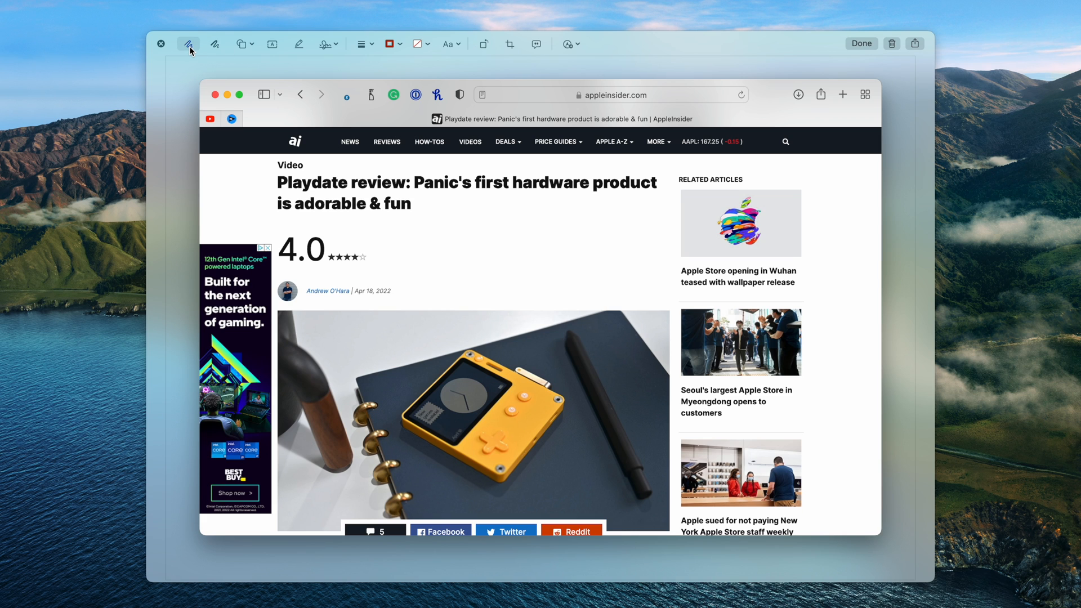
mouse_move(216, 43)
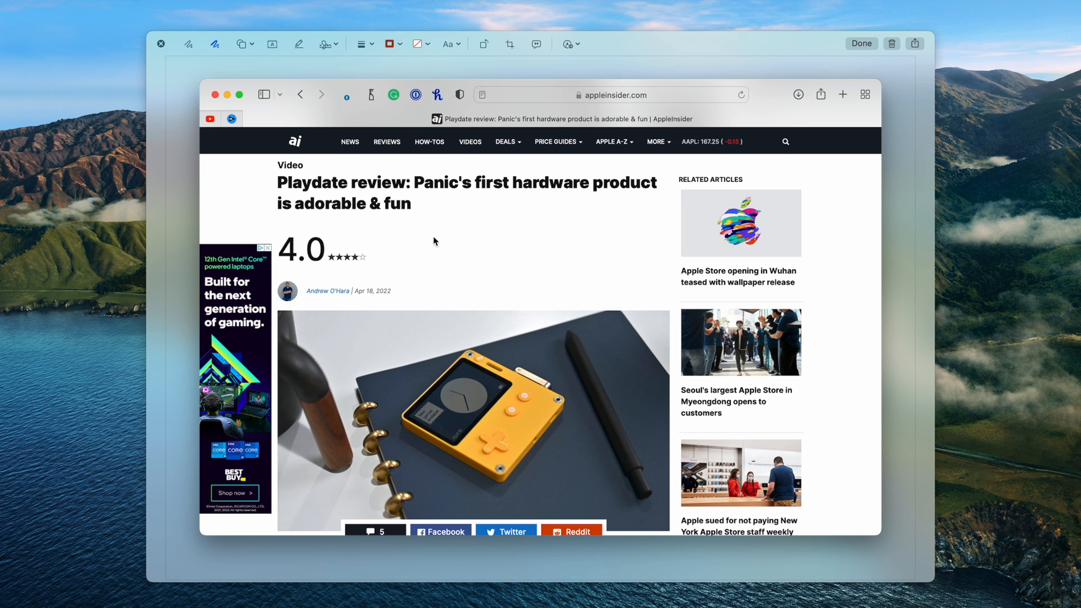
left_click_drag(436, 253, 510, 260)
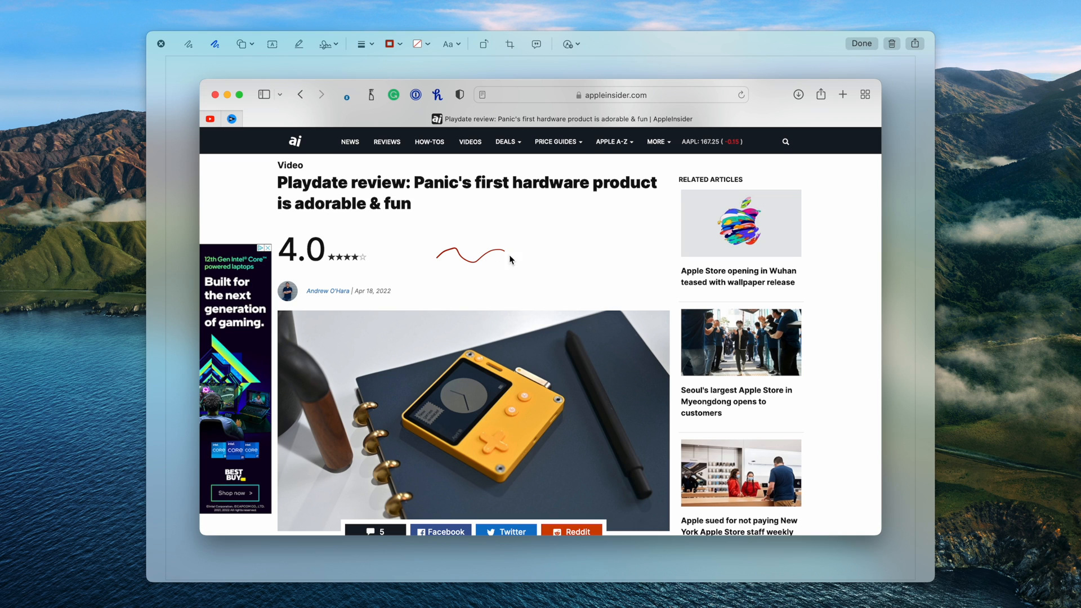
left_click_drag(494, 262, 557, 248)
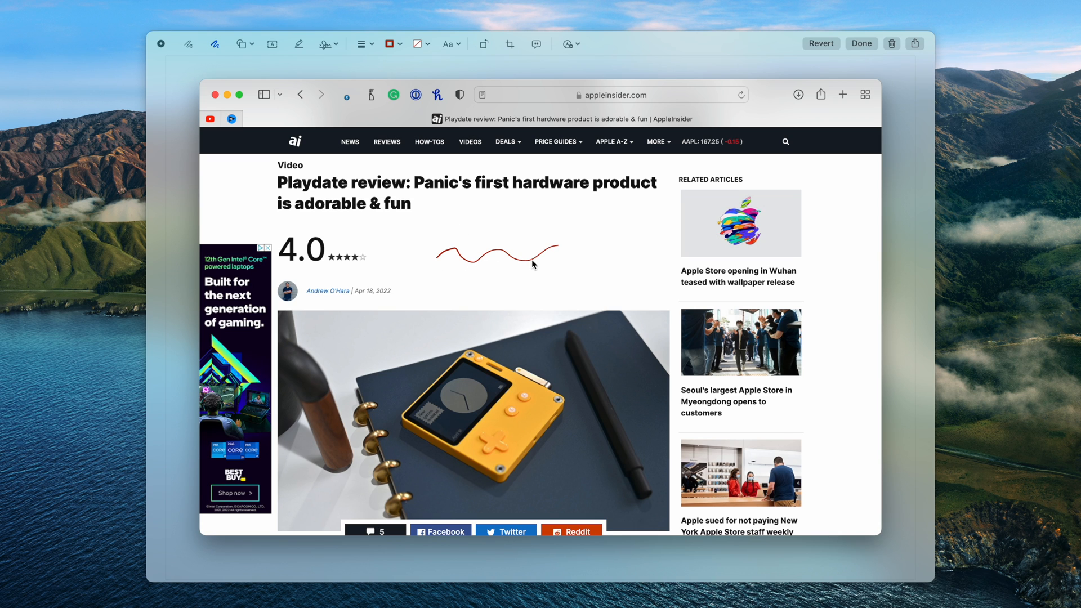
Add an arrow shape and curve it to point at the 4.0 rating
left_click(239, 43)
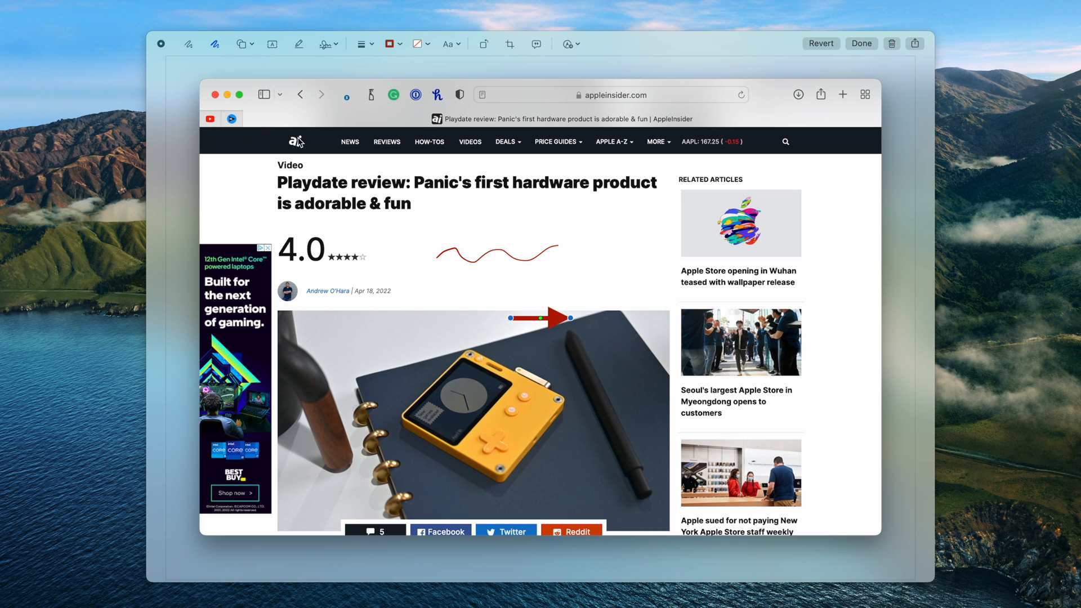
left_click_drag(567, 317, 557, 354)
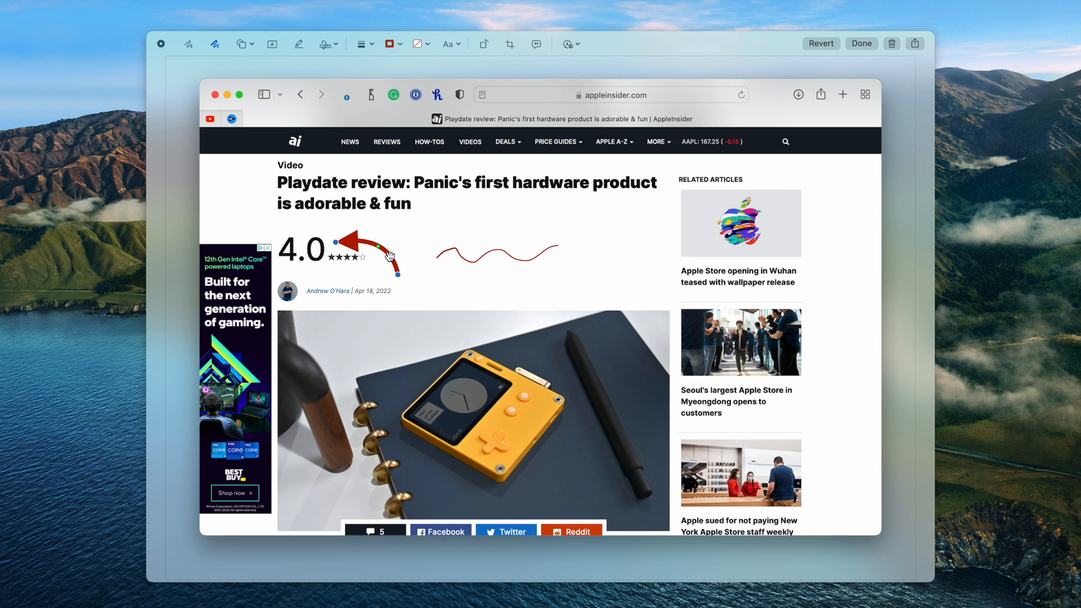
mouse_move(454, 184)
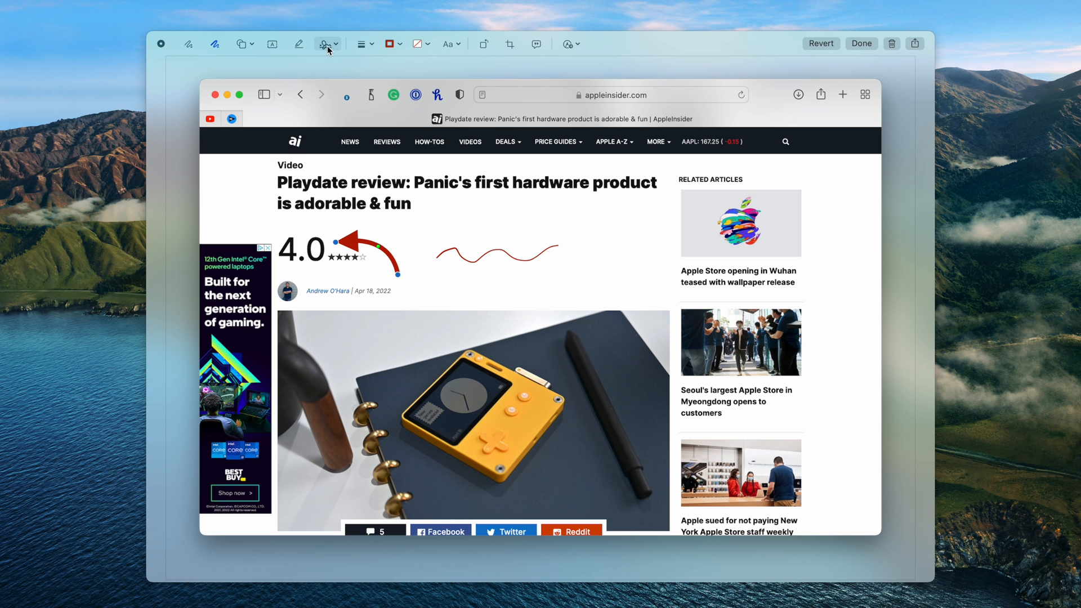
left_click(298, 43)
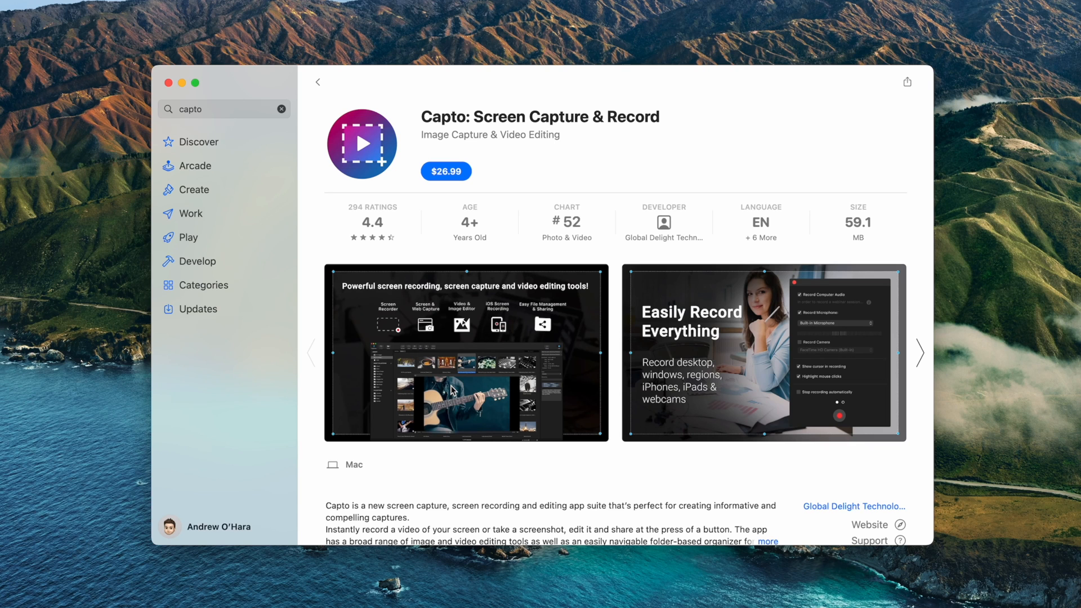
Browse the Capto: Screen Capture & Record listing in the App Store
left_click(466, 352)
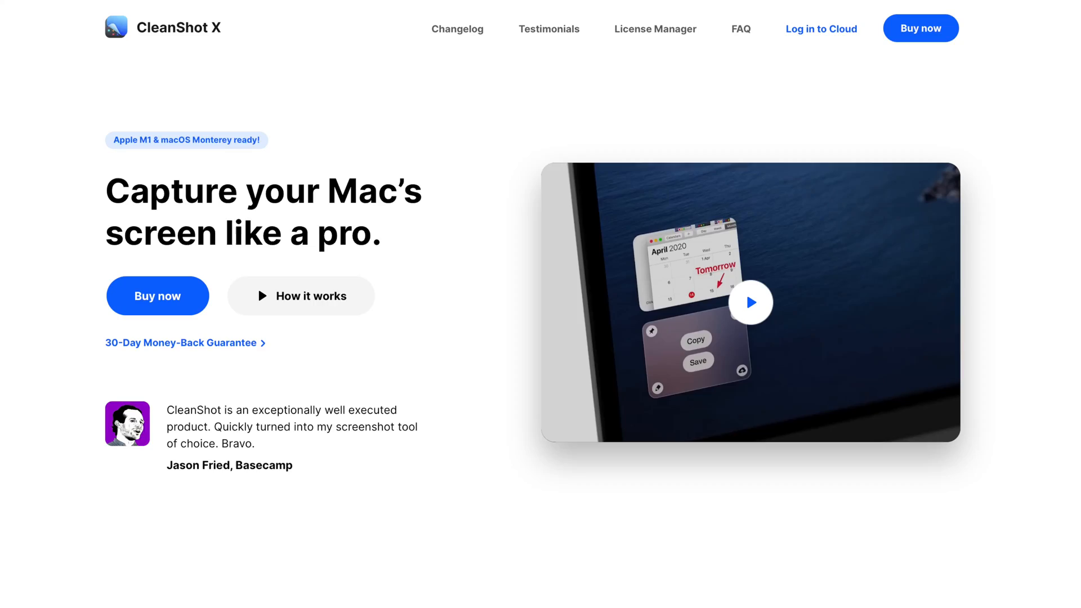
scroll("down", 3)
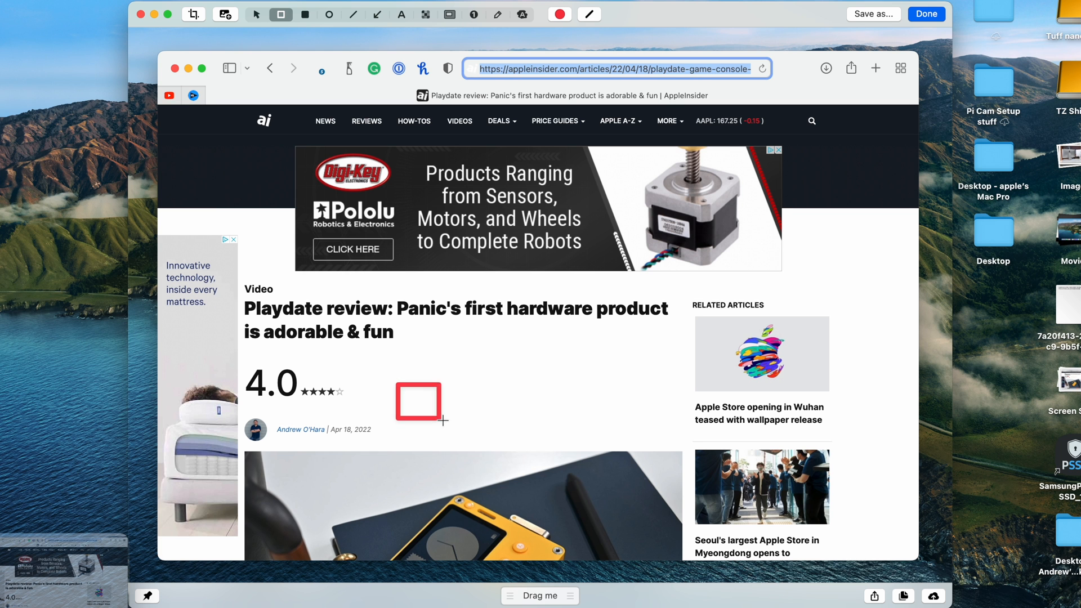
Draw a red outlined box, a solid red box and an arrow at 4.0
left_click_drag(421, 402, 448, 402)
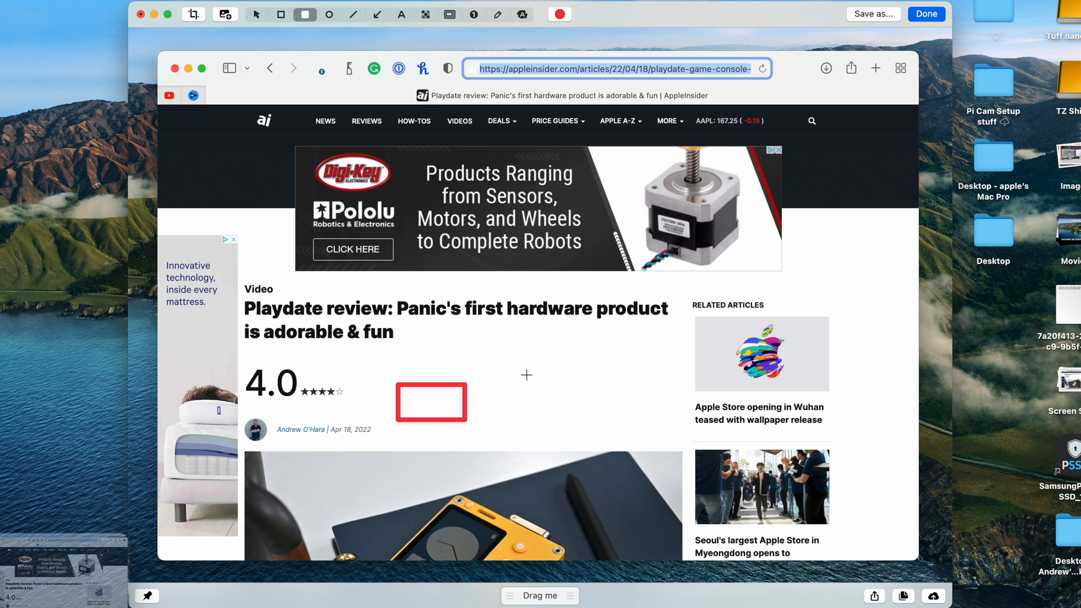
left_click_drag(526, 375, 571, 393)
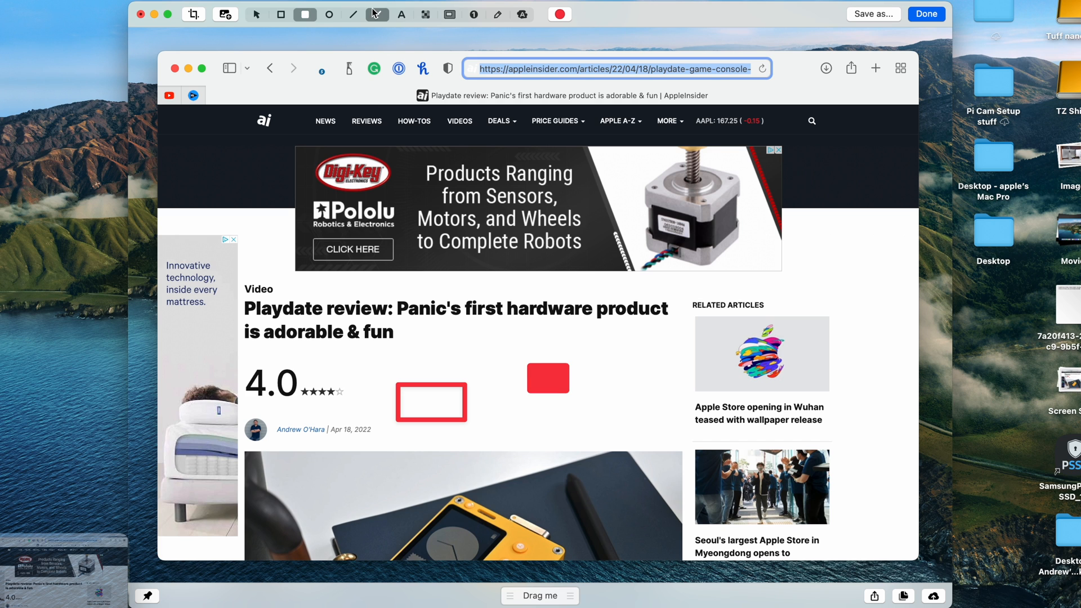
left_click_drag(316, 371, 396, 355)
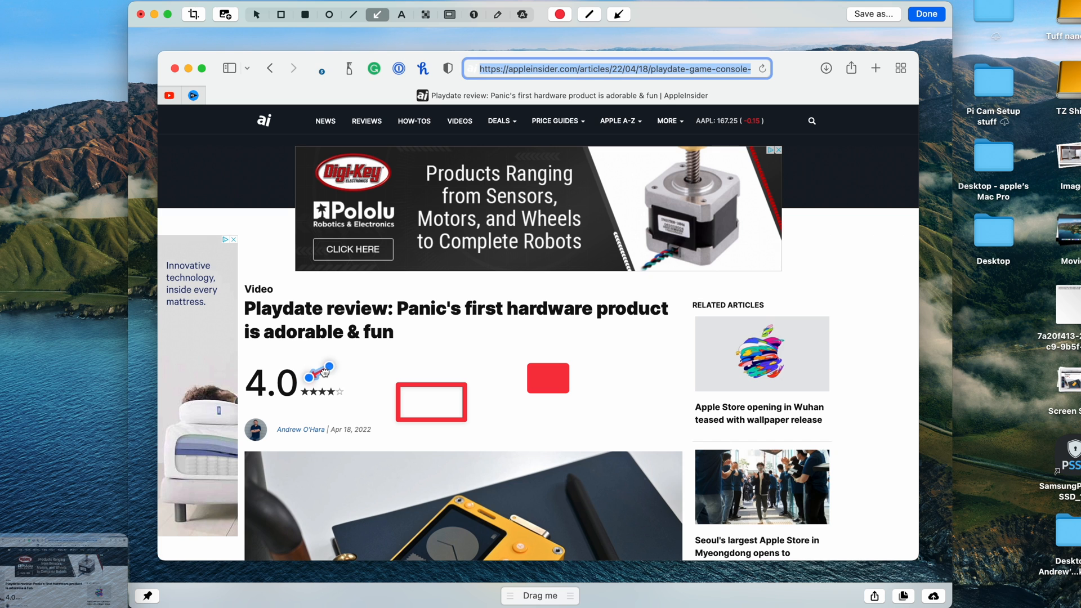
left_click_drag(313, 378, 392, 355)
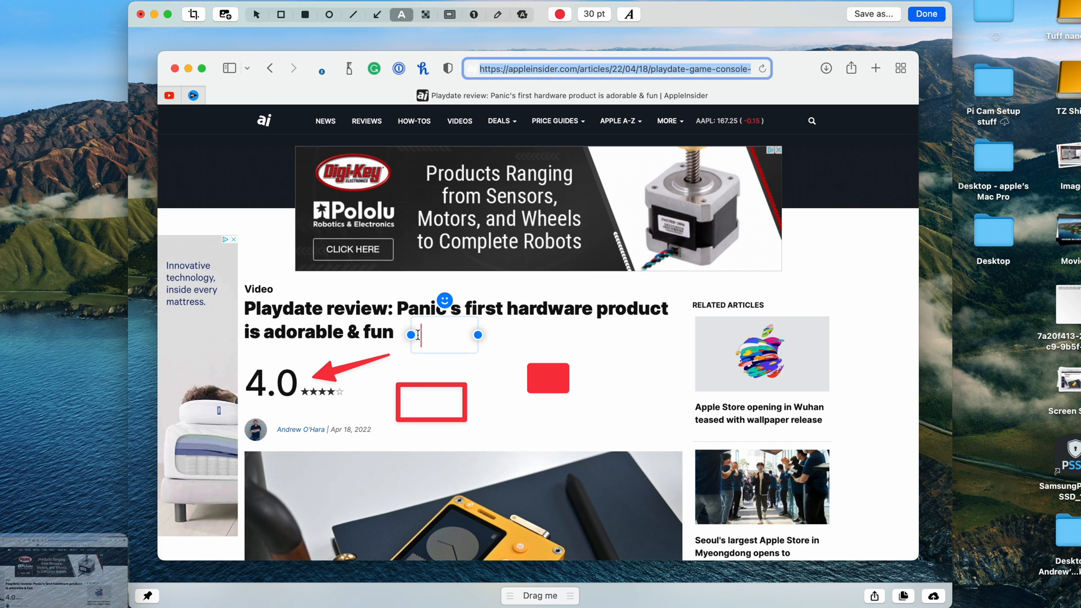
Add the text 'Thanks for watching!' to the capture
type("Thanks for w")
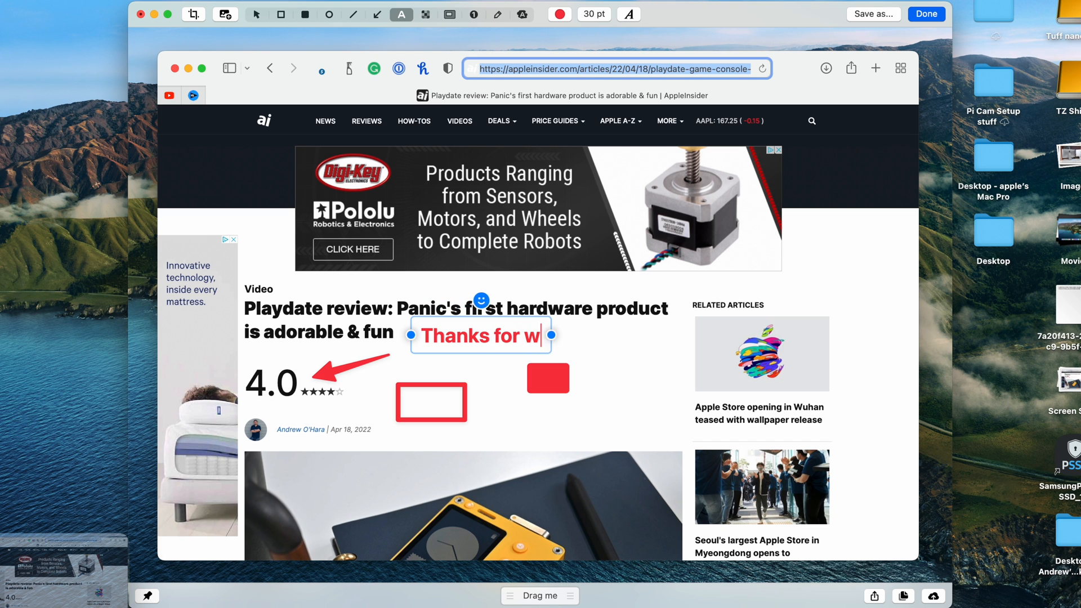
type("atching!")
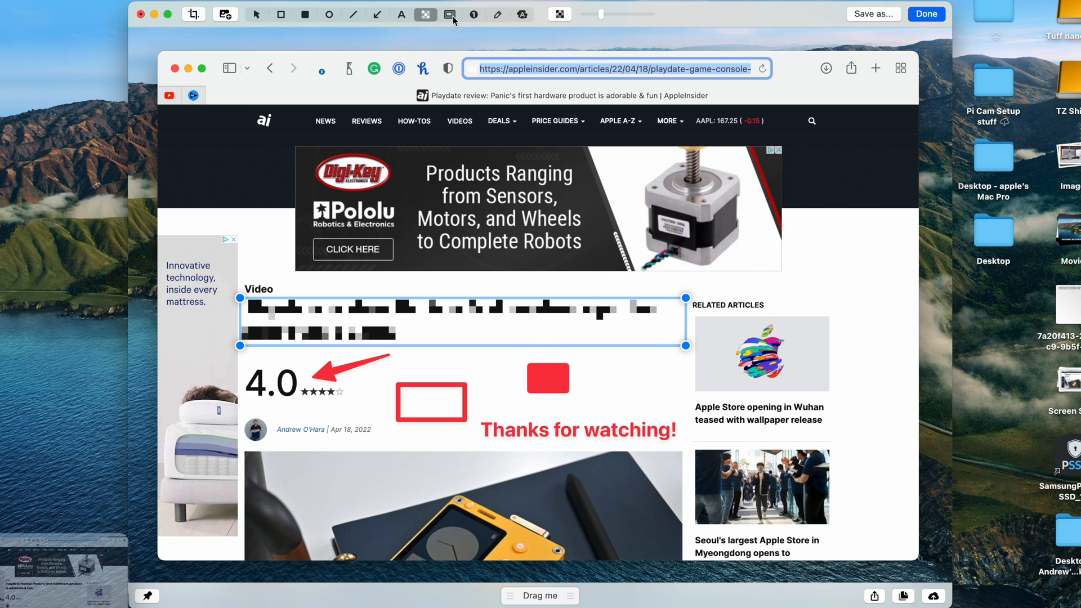
mouse_move(449, 13)
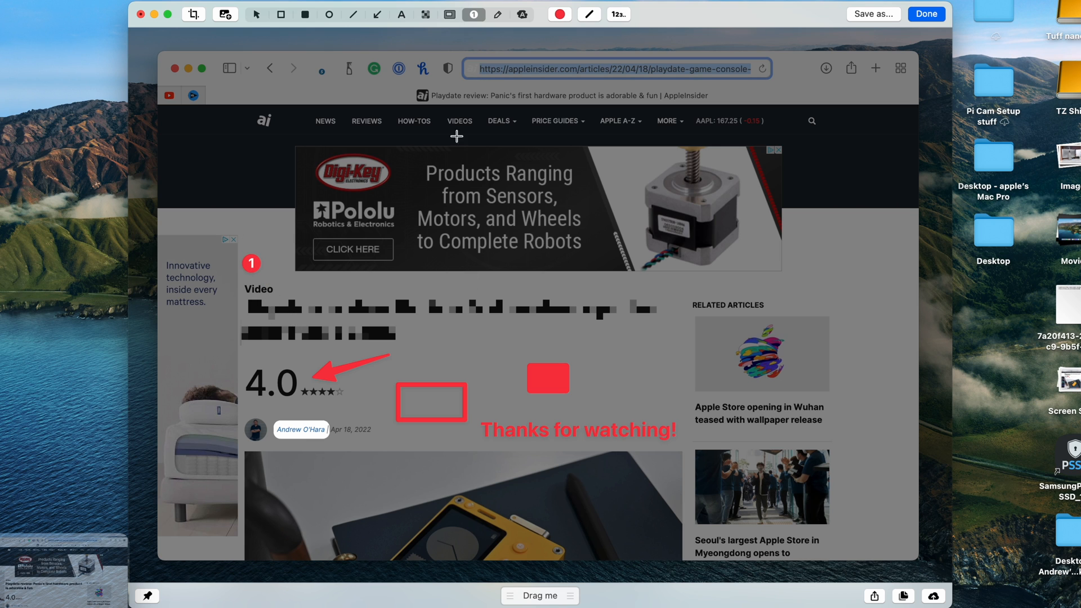
left_click(244, 366)
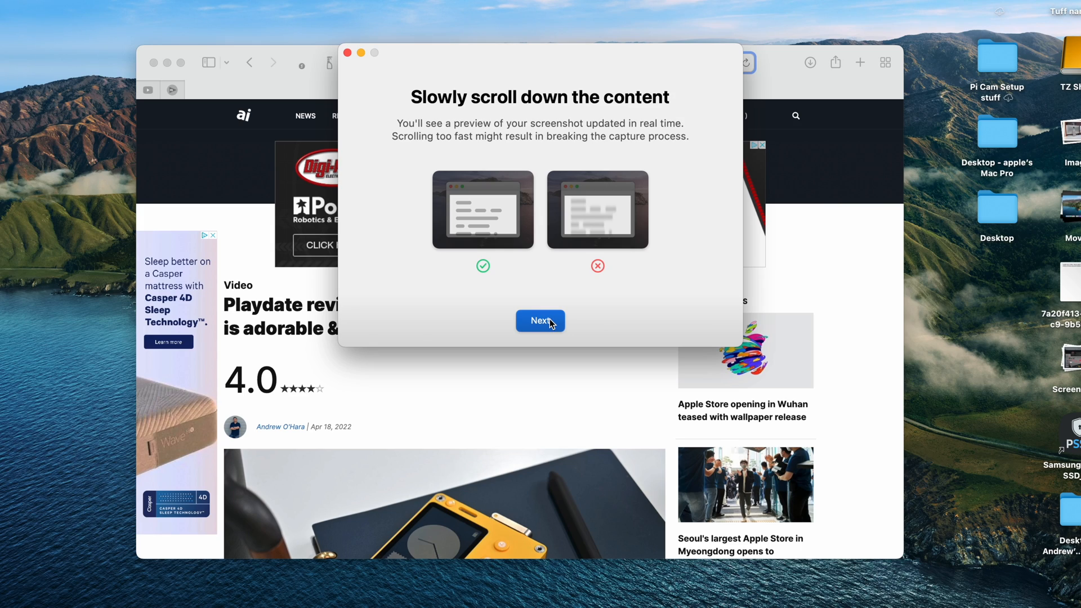
Select the article area, scroll down through the Playdate review, and finish the capture
left_click(540, 320)
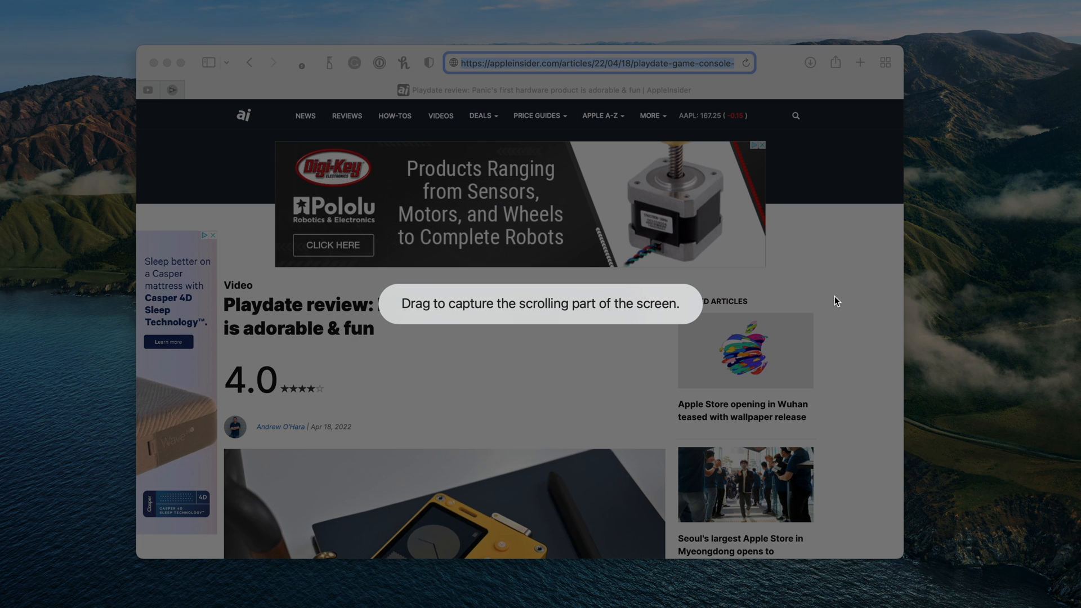
left_click_drag(835, 301, 480, 435)
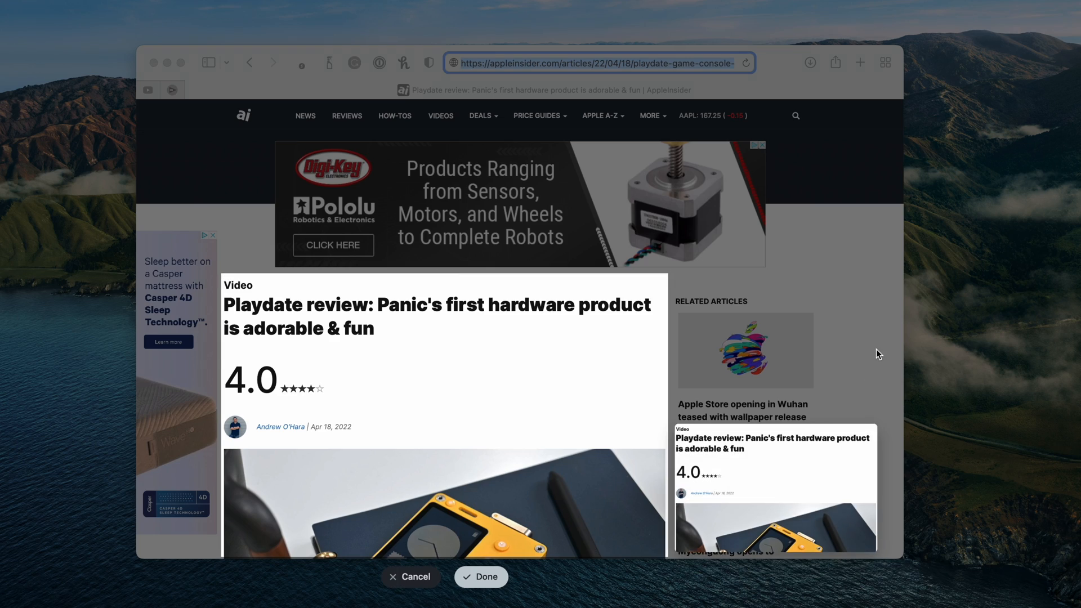
scroll("down", 3)
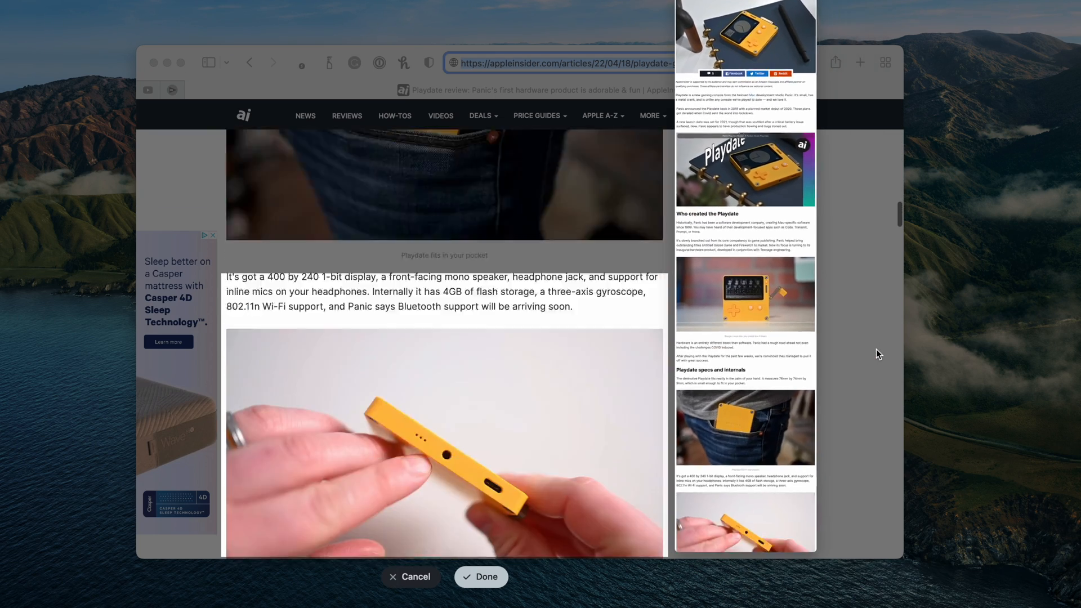
scroll("down", 3)
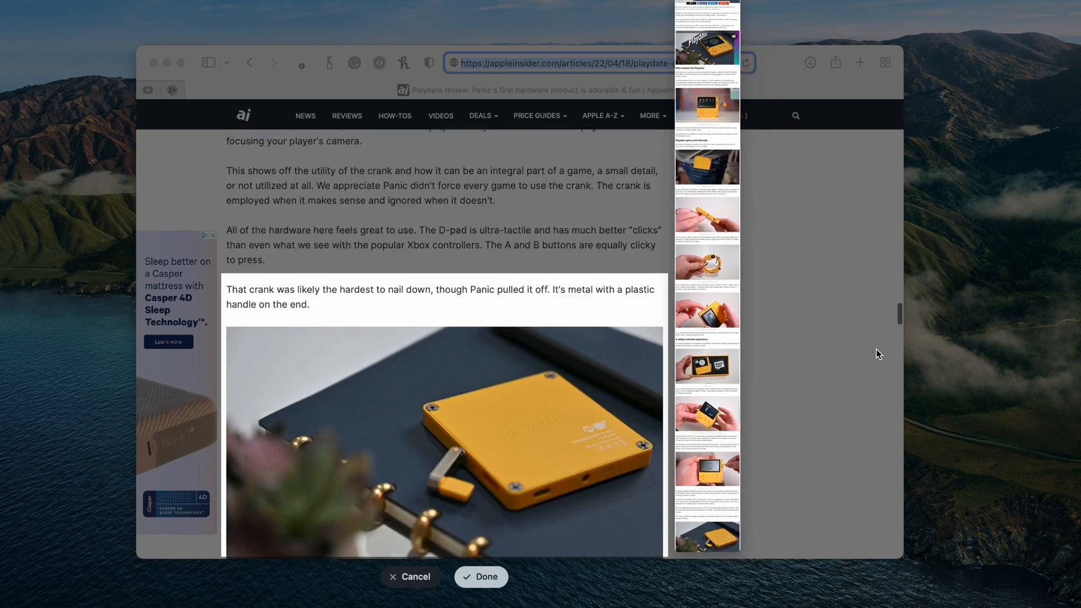
left_click(657, 18)
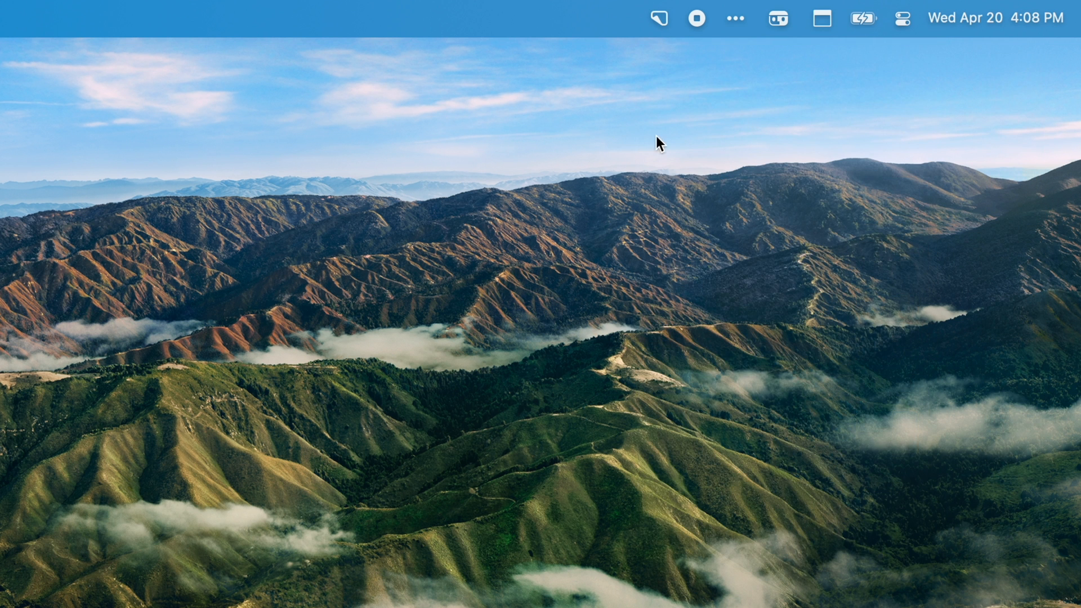
Enable Show Desktop Icons from CleanShot's menu-bar menu, then reopen that menu
left_click(657, 18)
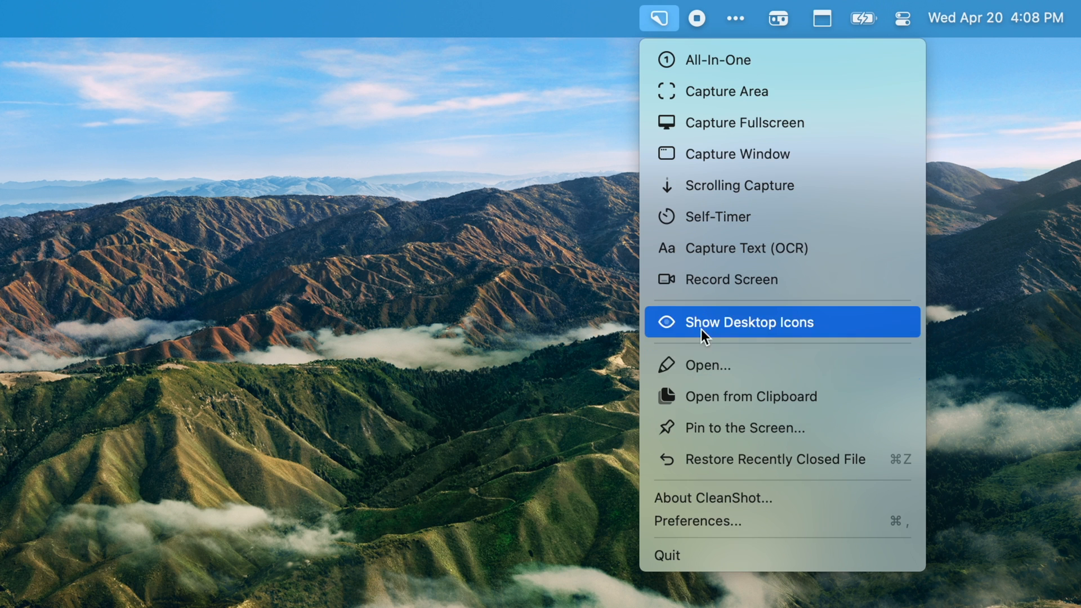
left_click(748, 322)
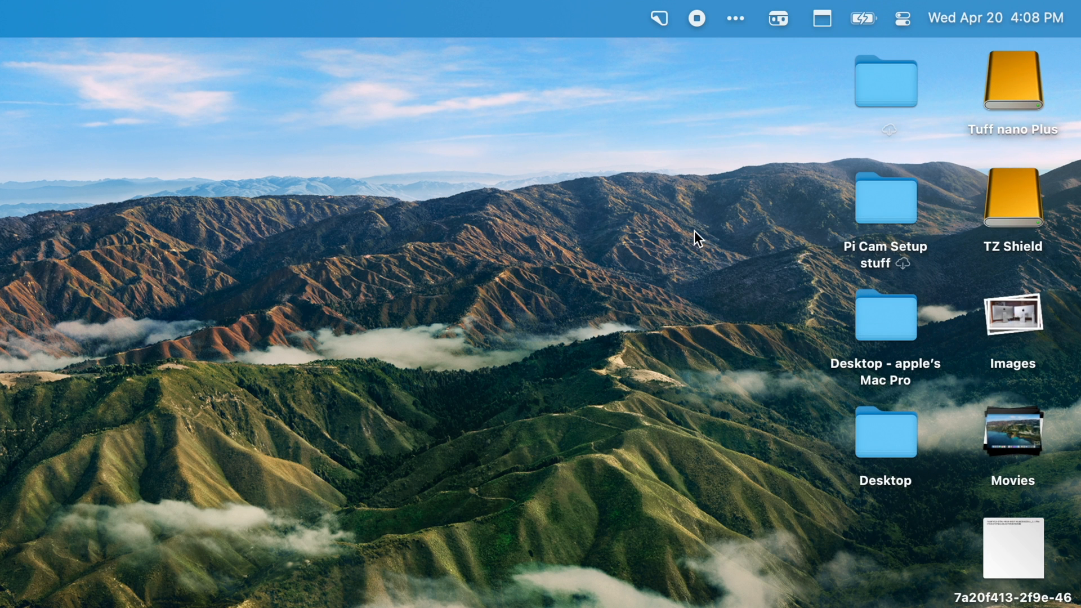
left_click(657, 18)
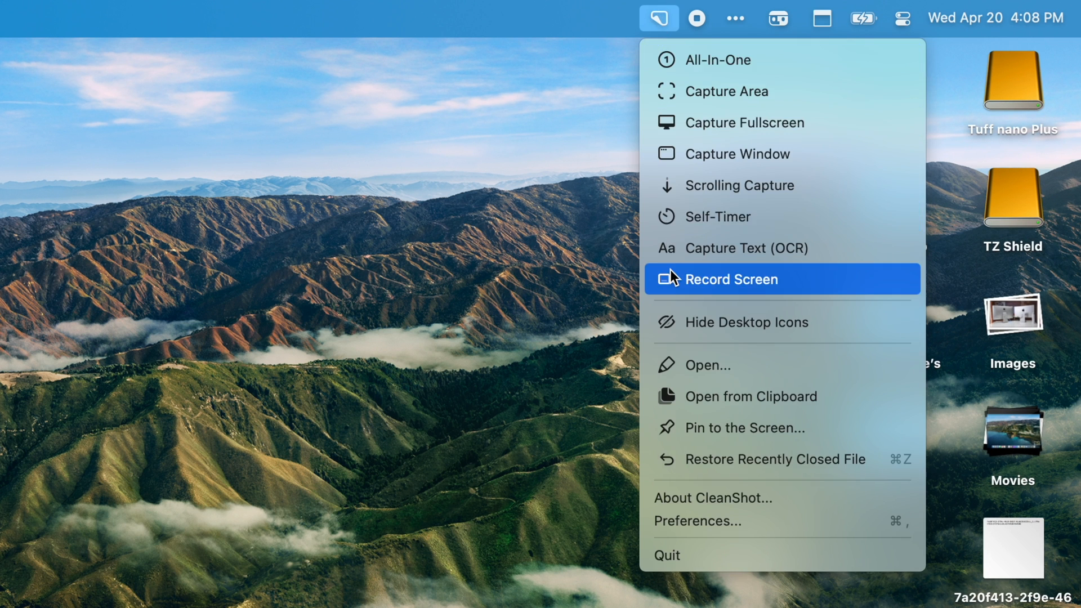
mouse_move(716, 274)
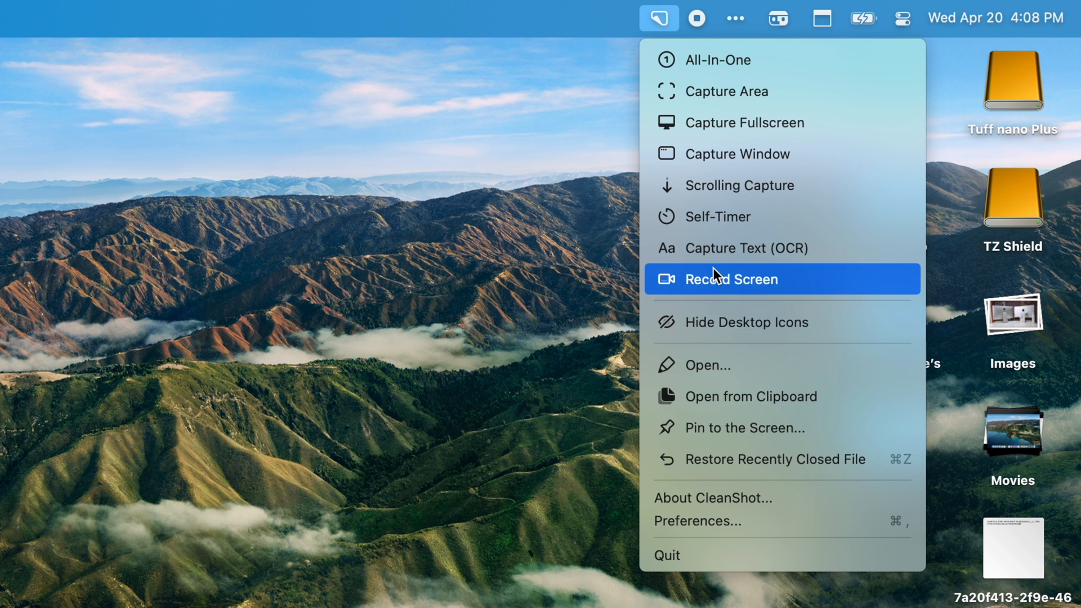